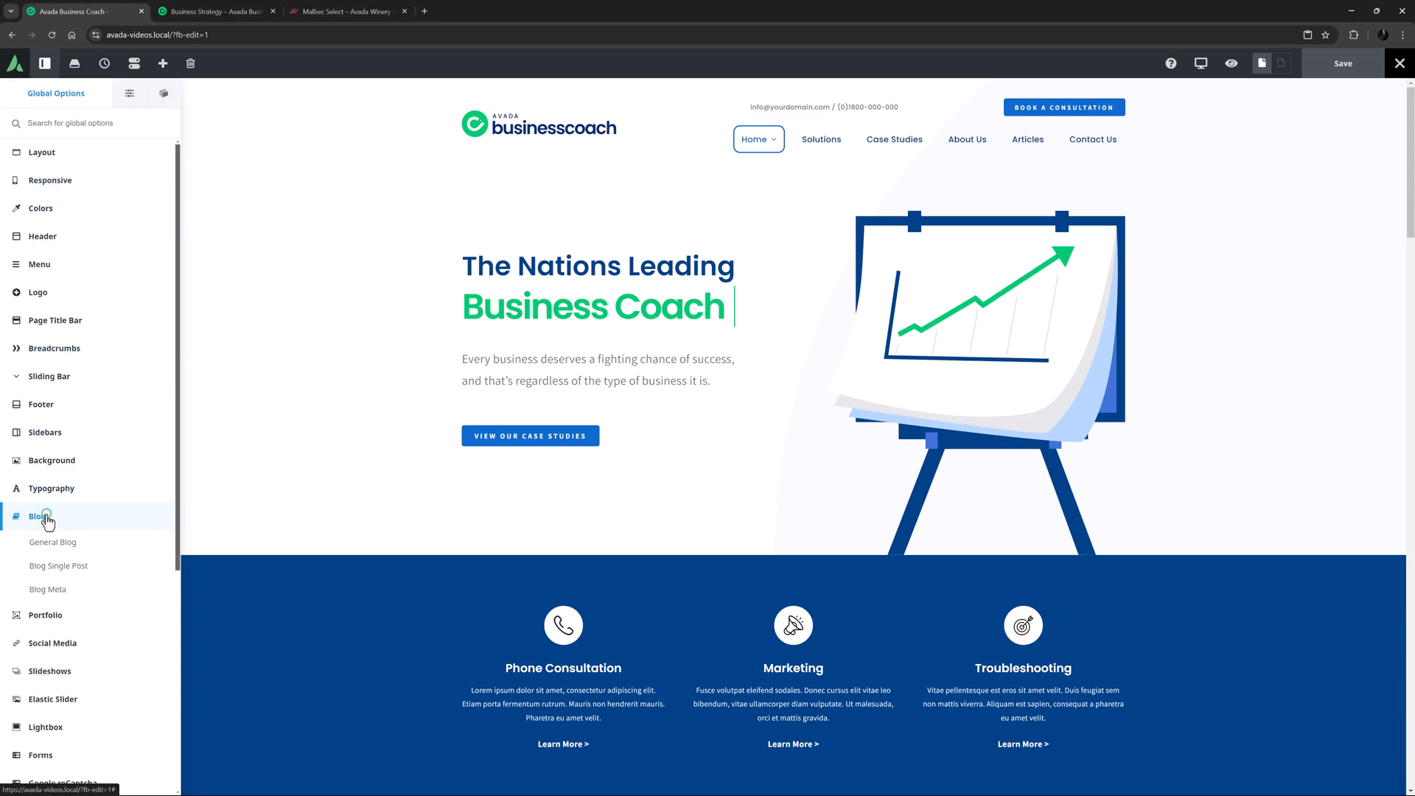
- Review the Social Sharing global options under Social Media, then switch to the Business Strategy post
click(59, 565)
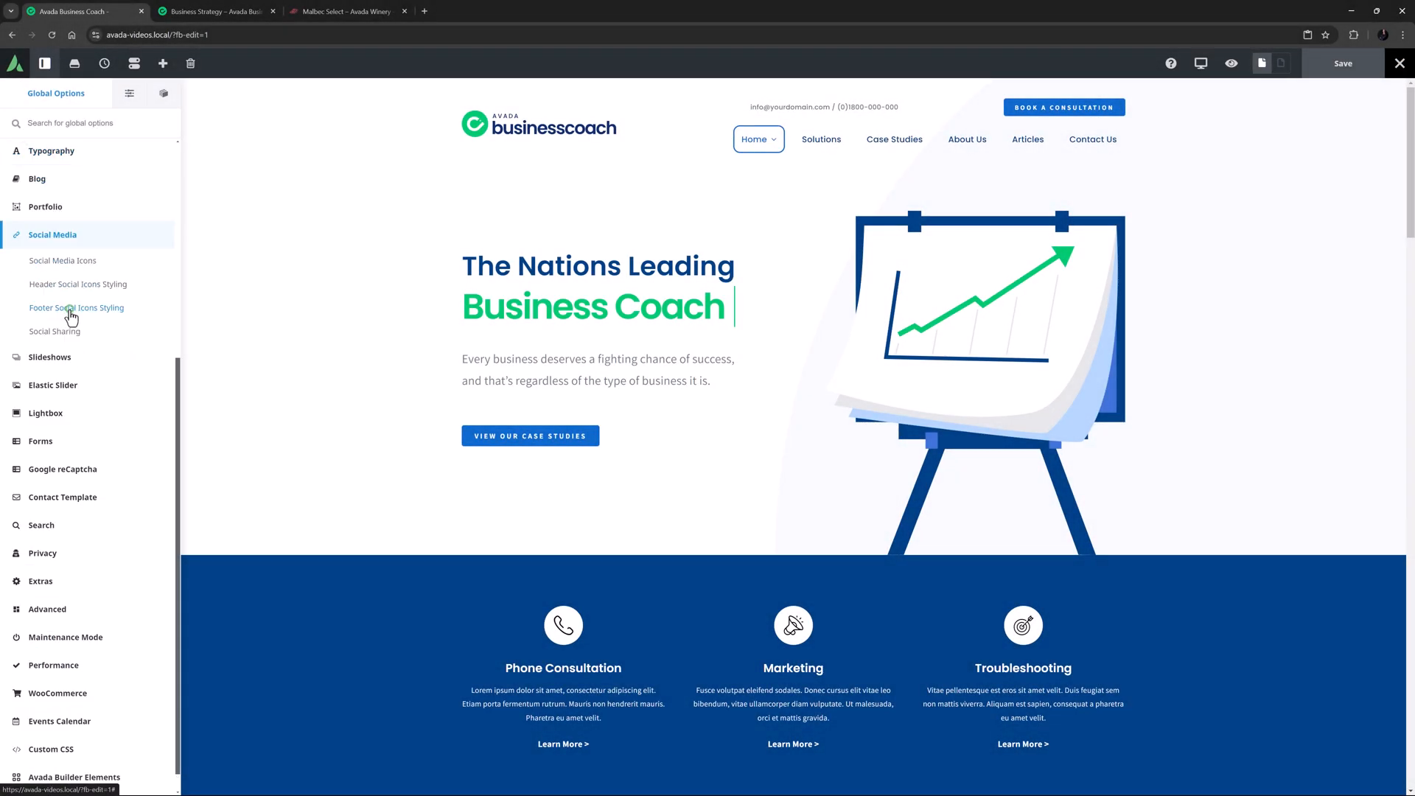
click(54, 332)
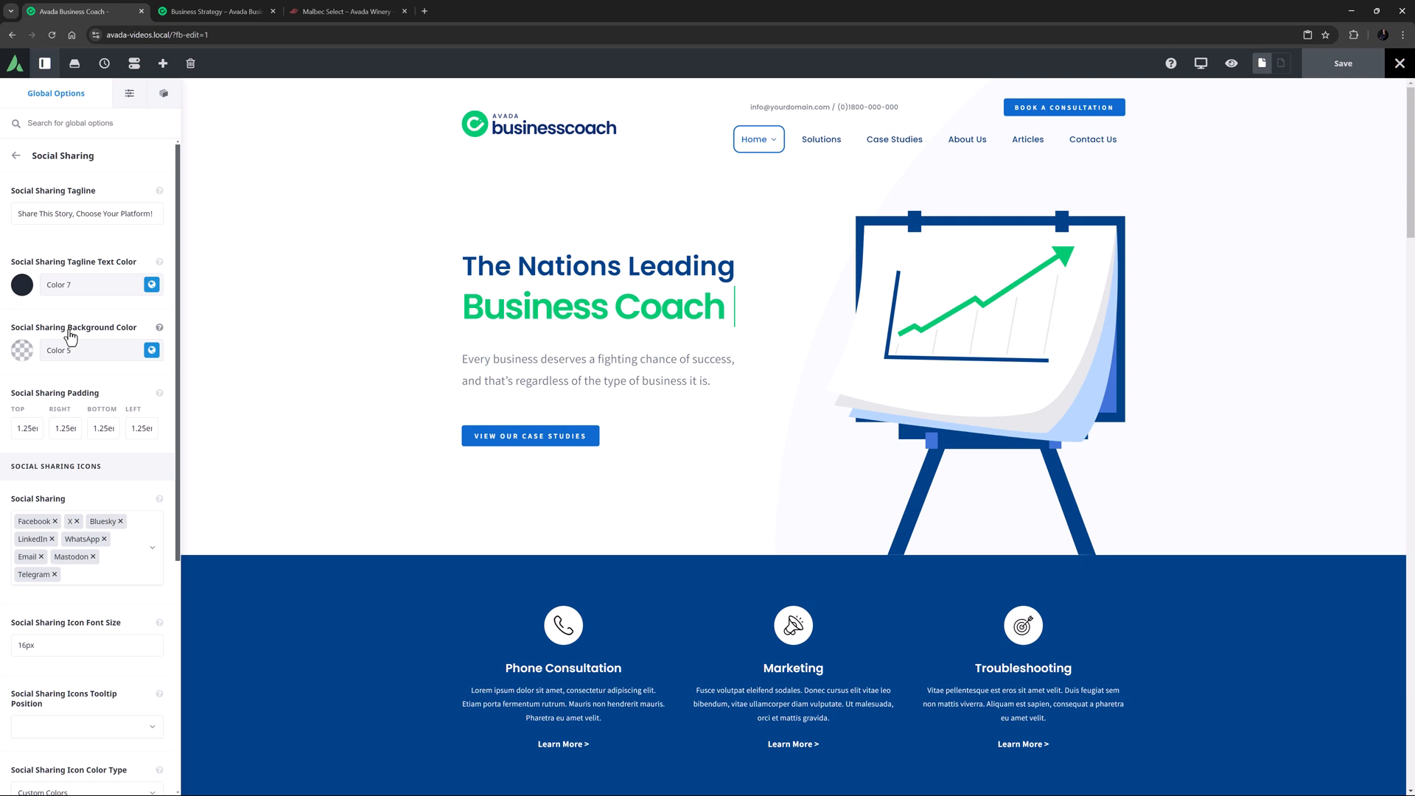
click(214, 11)
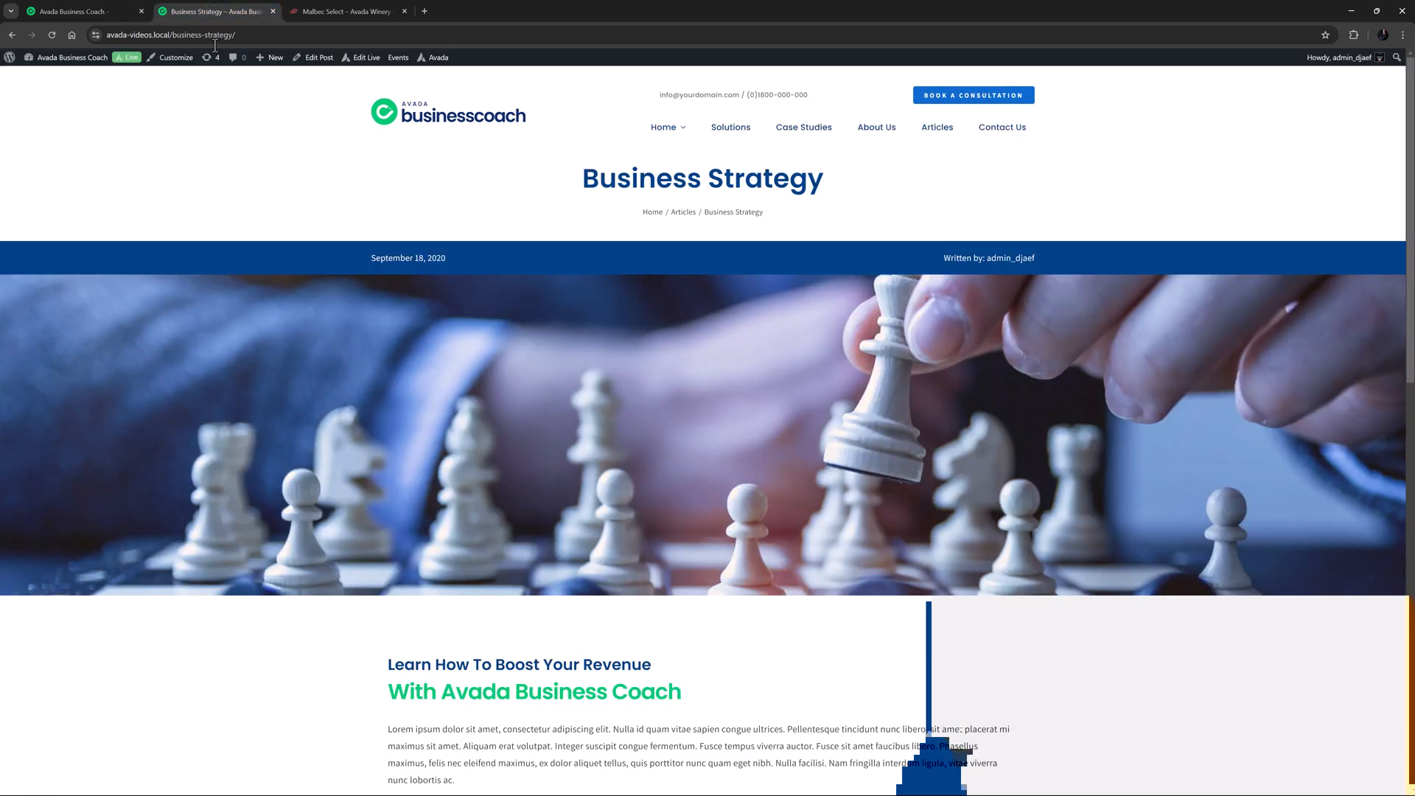
- Edit the Article Content layout live and start adding an element below the post text
scroll(down, 3)
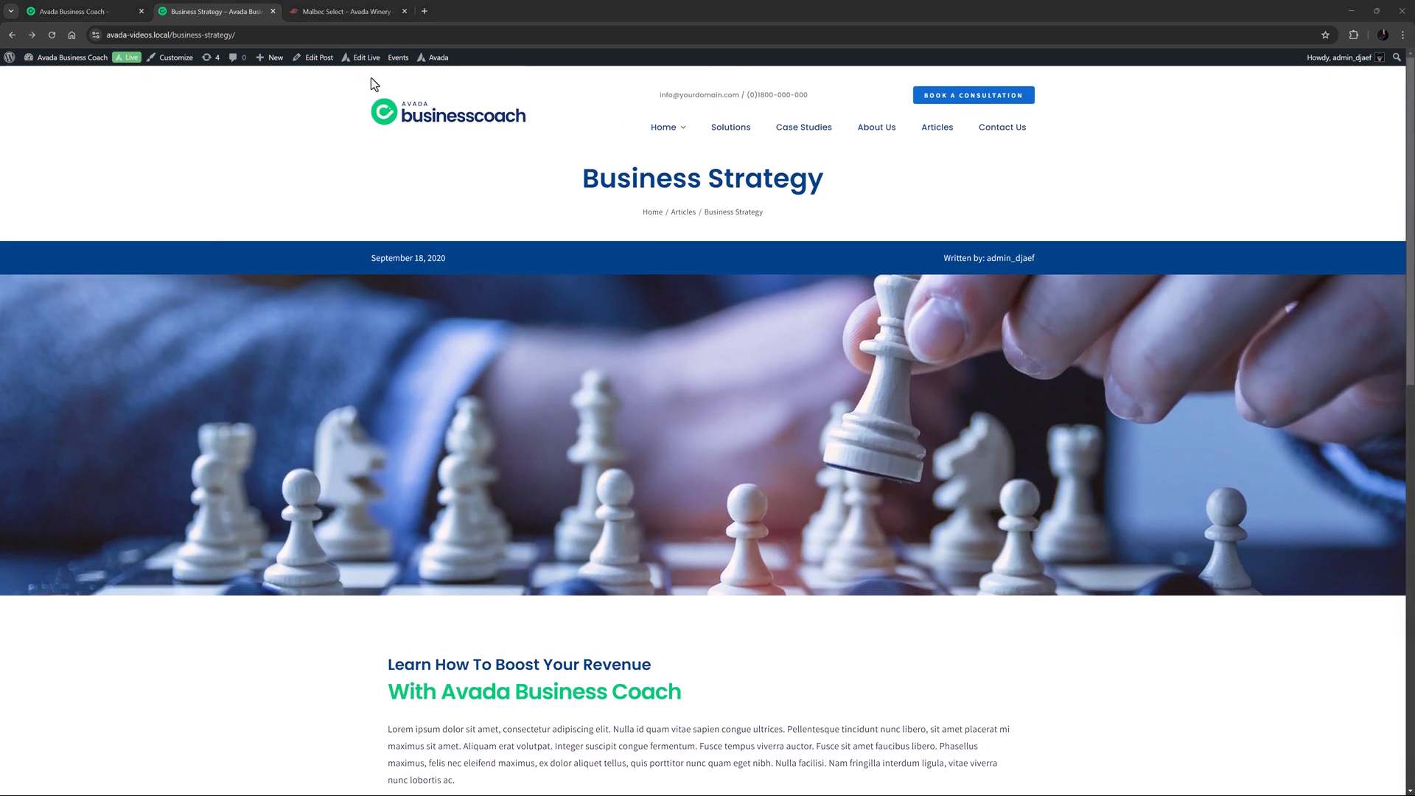
click(365, 57)
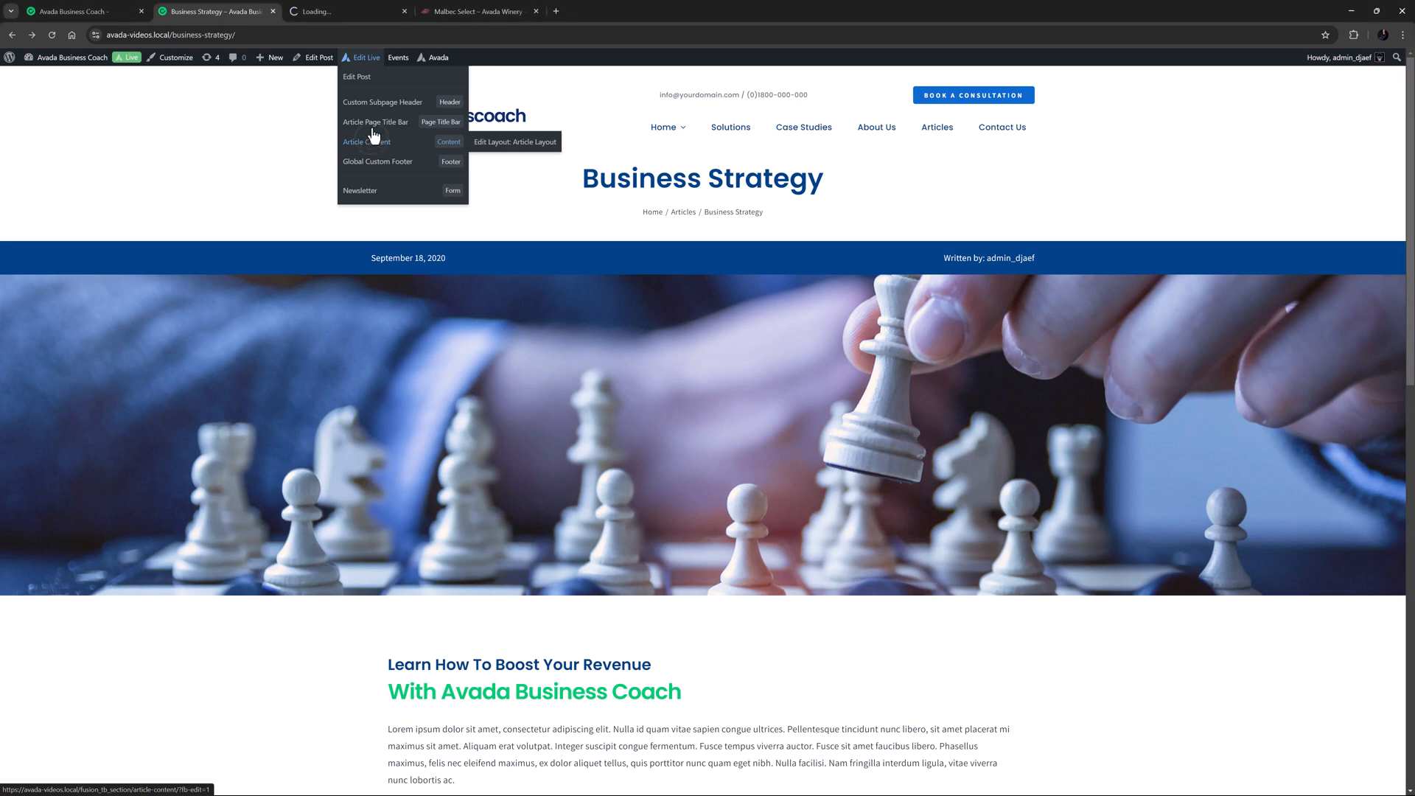
click(367, 142)
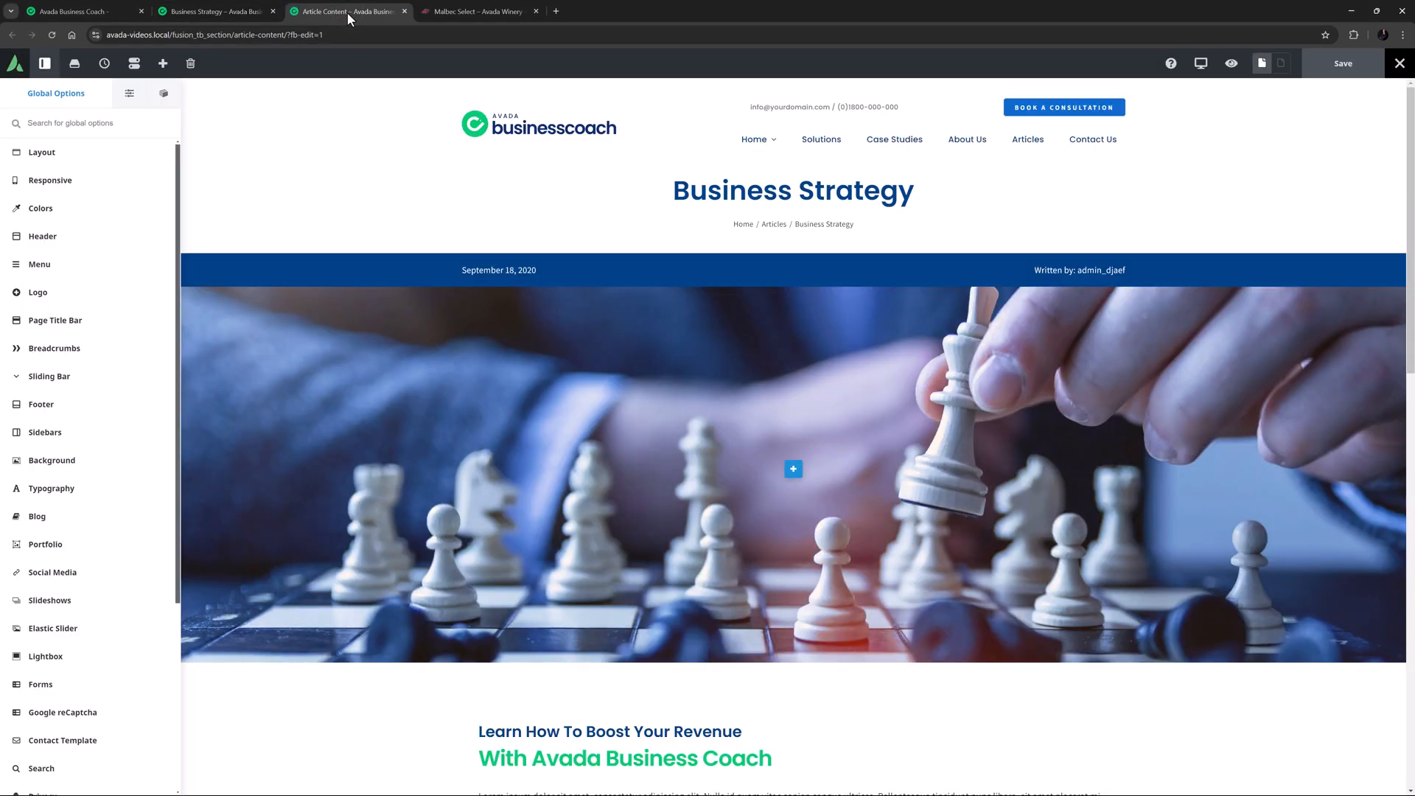
scroll(down, 3)
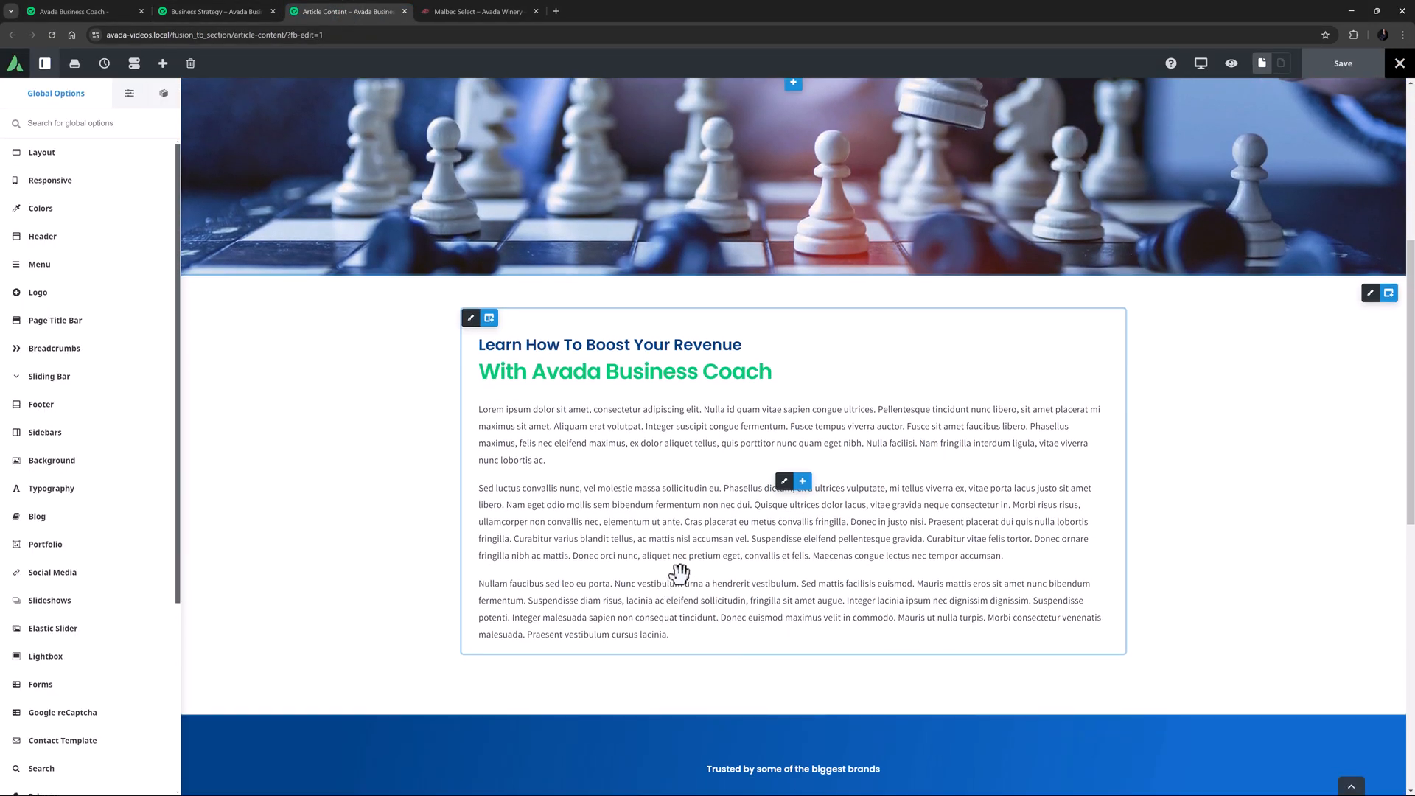
click(800, 481)
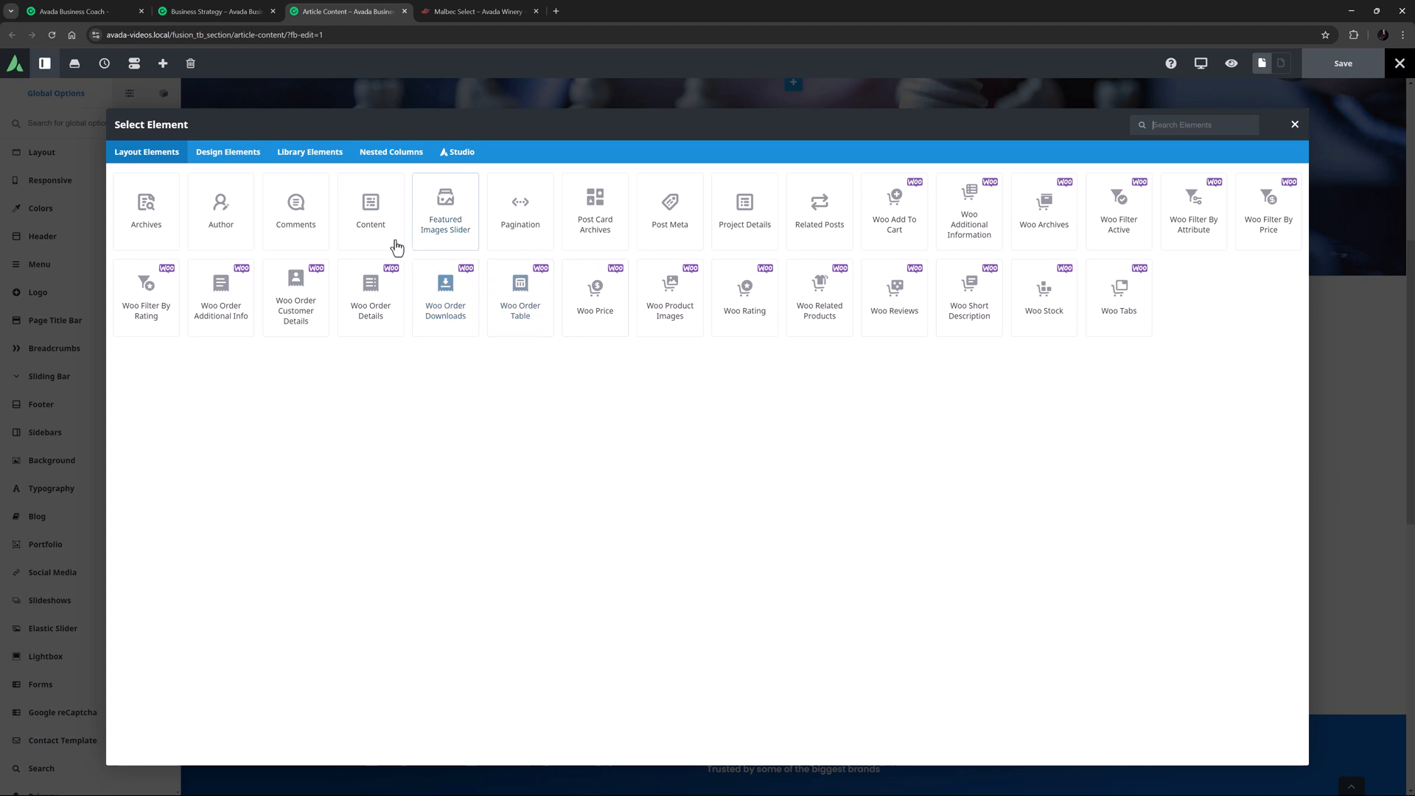
- Insert a Social Sharing element below the post text and check its available networks
click(227, 152)
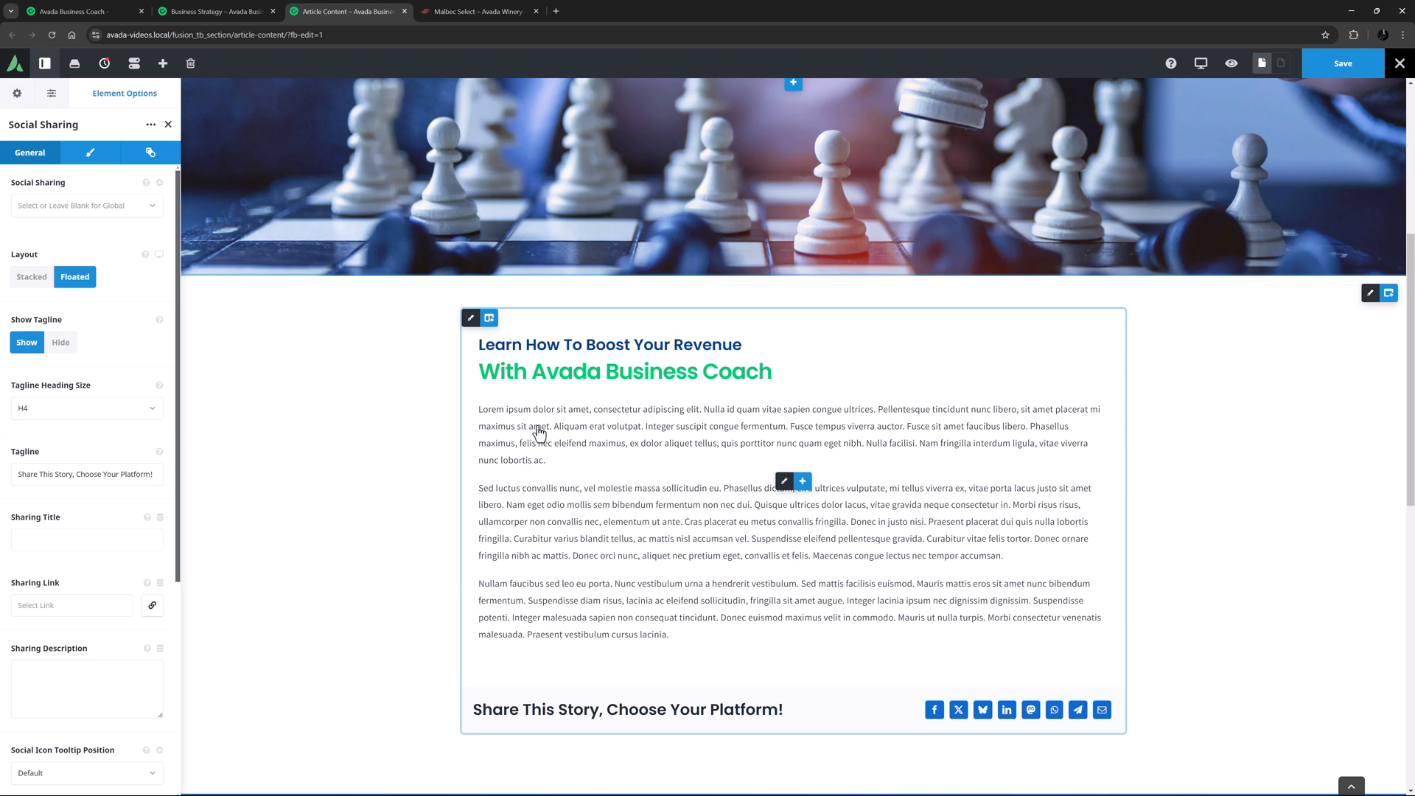
mouse_move(536, 425)
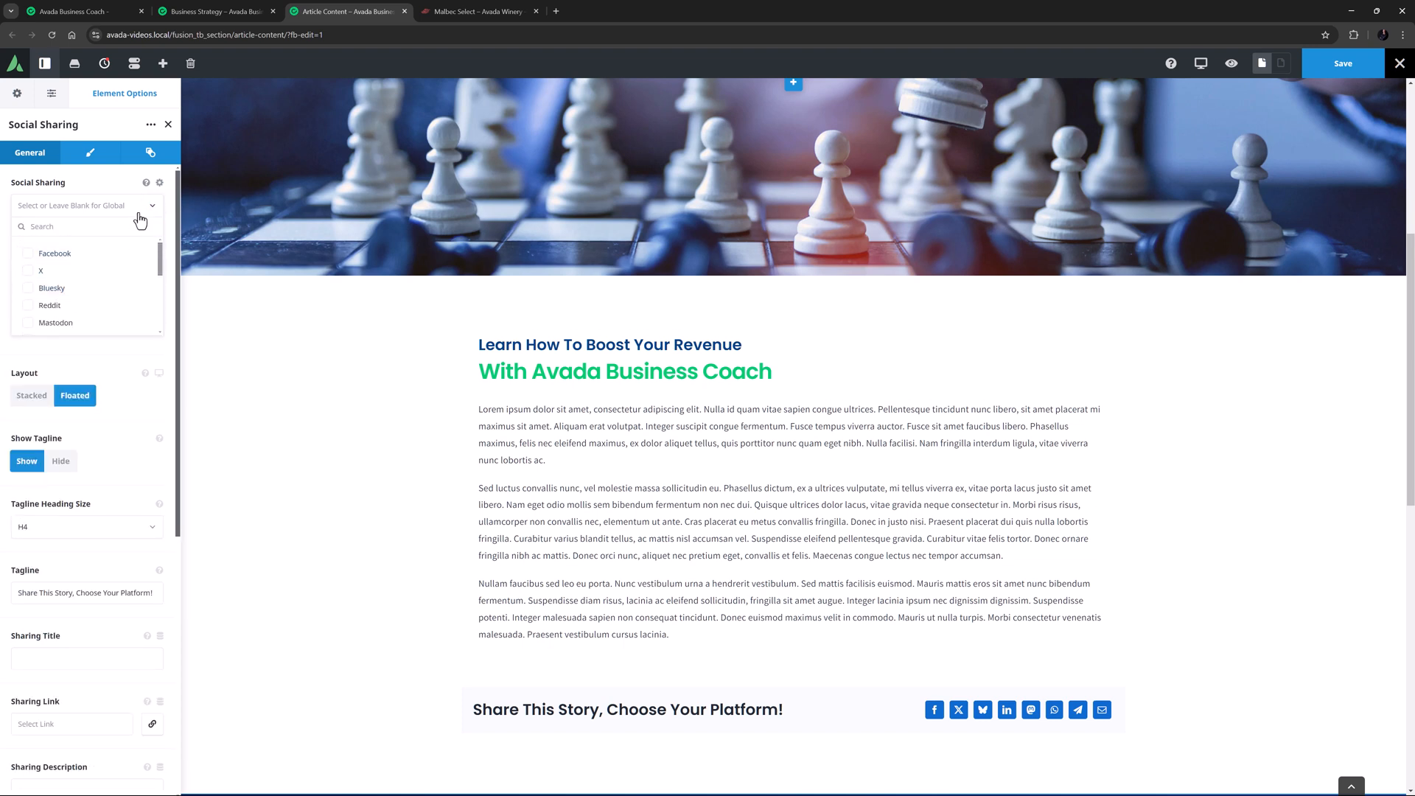
click(145, 183)
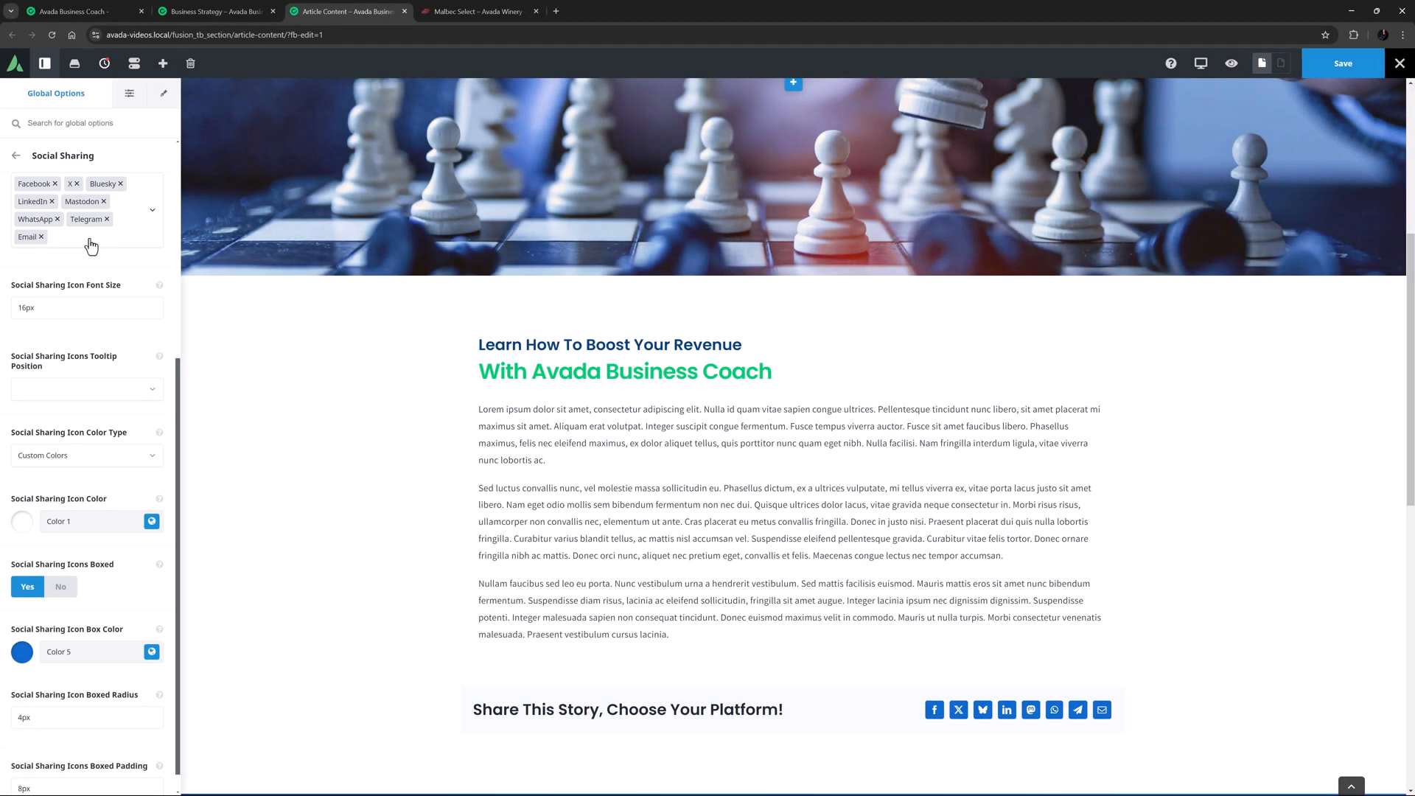
mouse_move(101, 227)
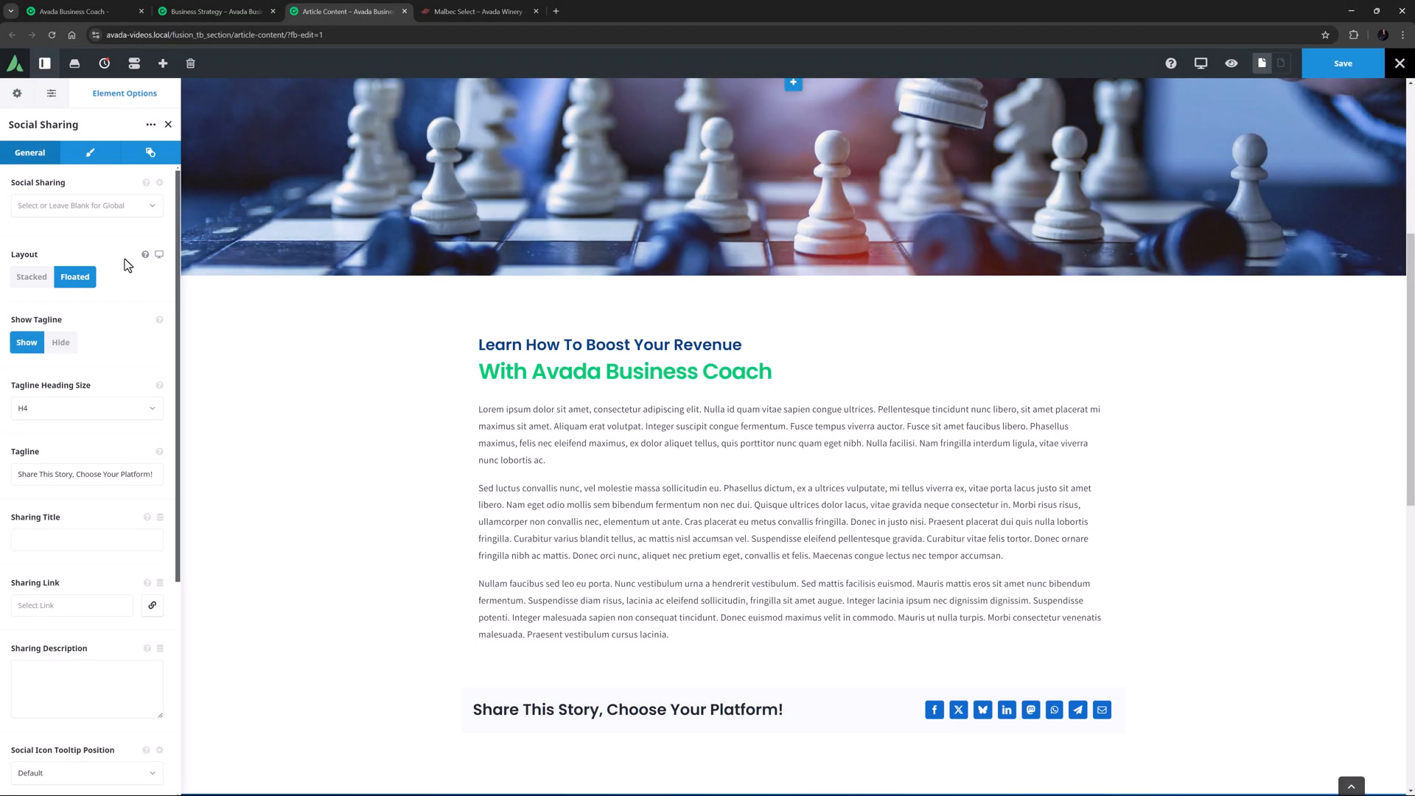
click(31, 276)
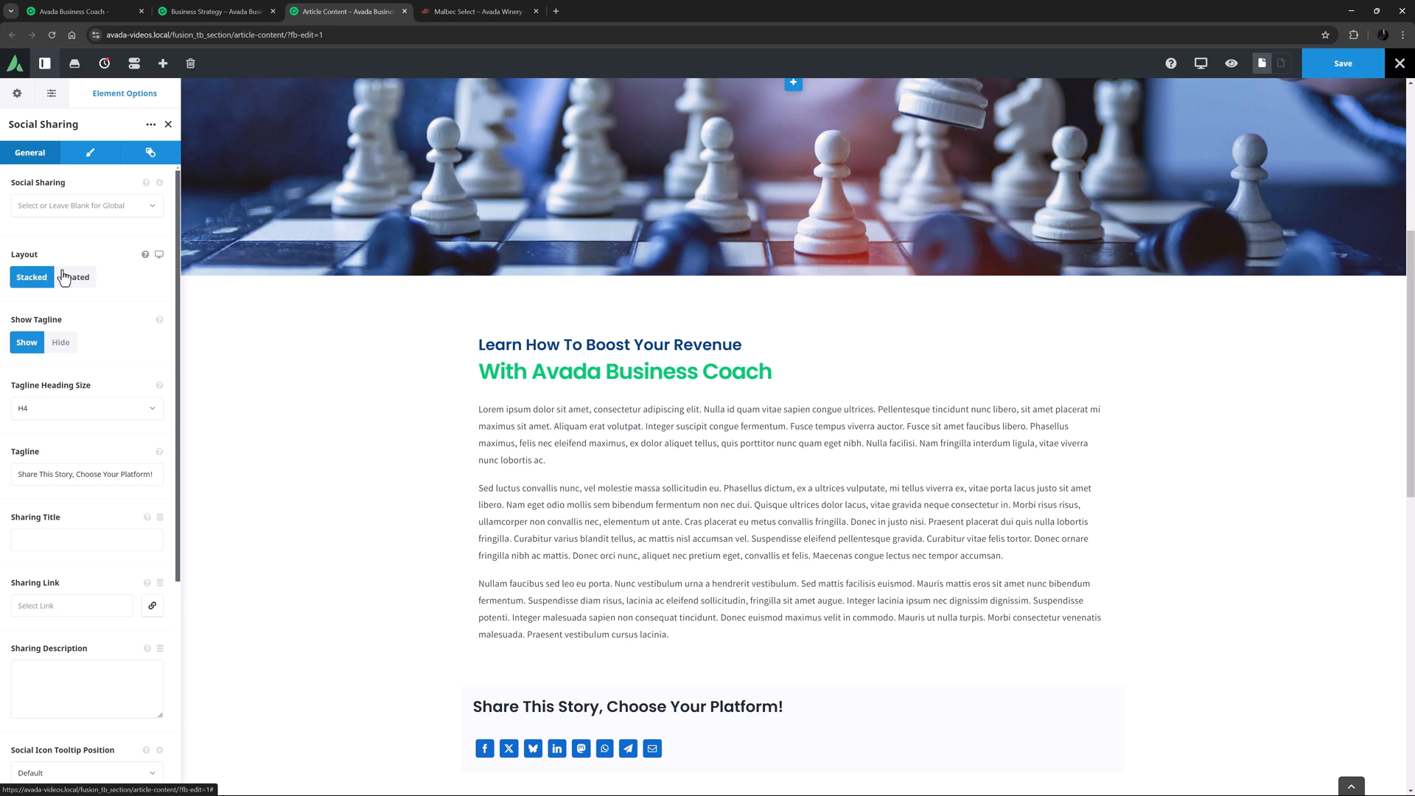
click(75, 277)
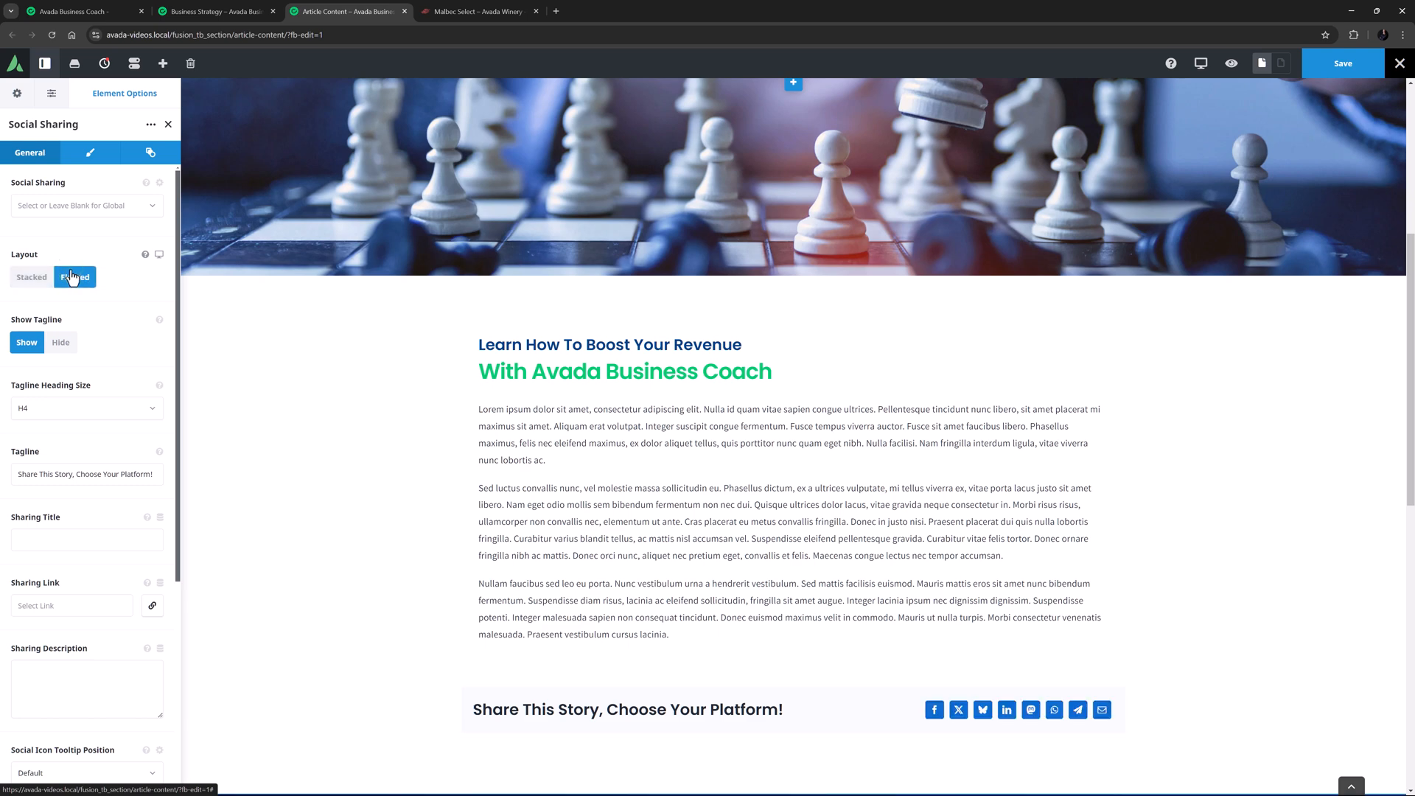
click(75, 278)
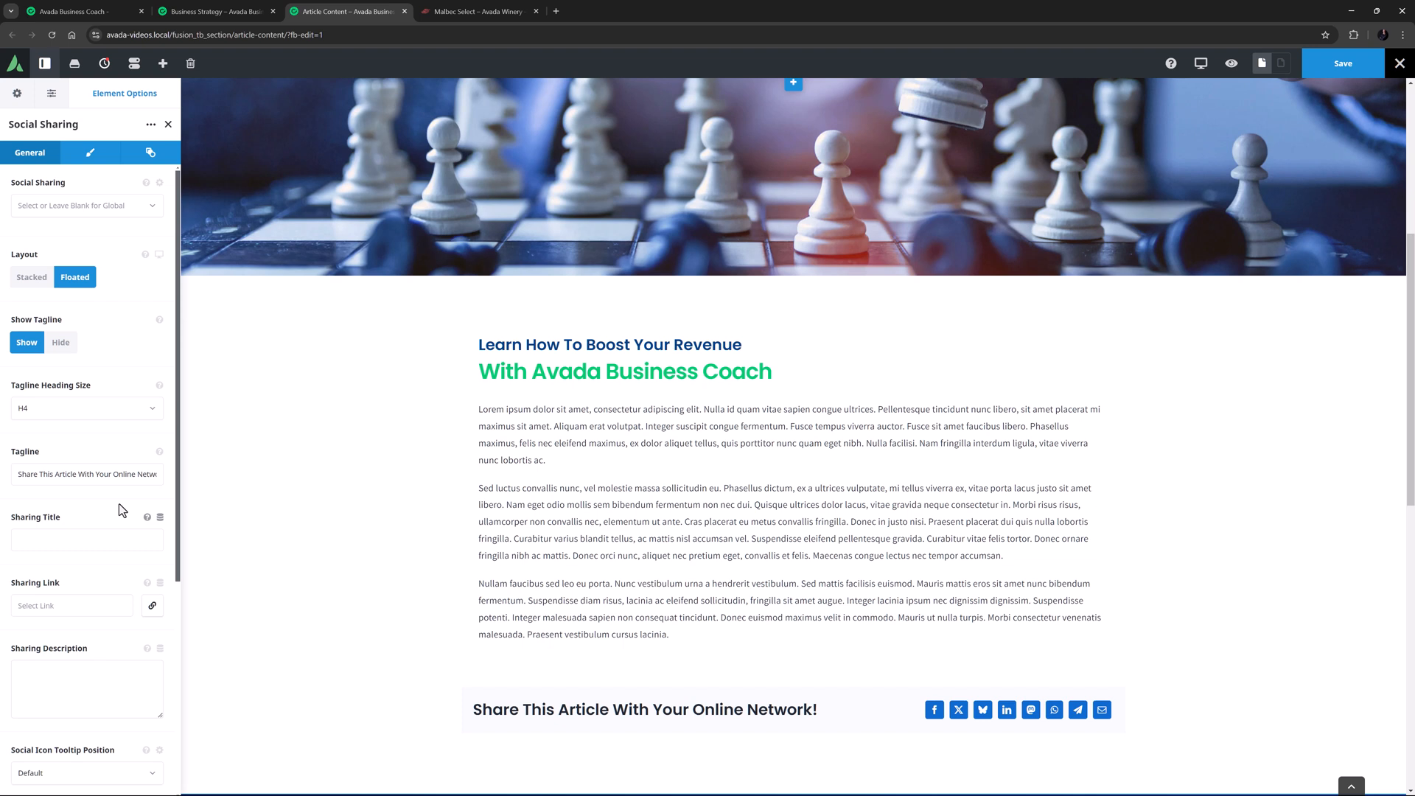
mouse_move(123, 510)
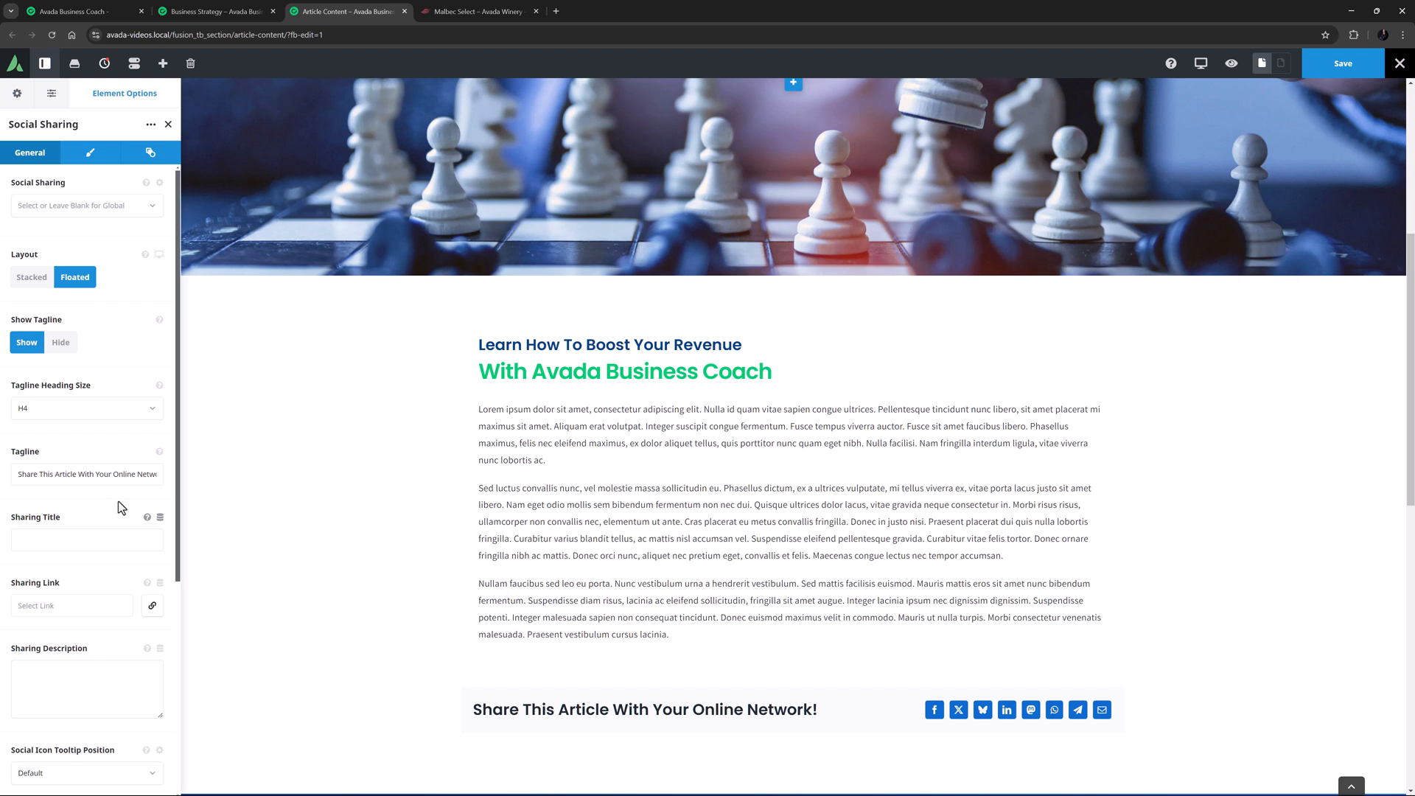
mouse_move(122, 507)
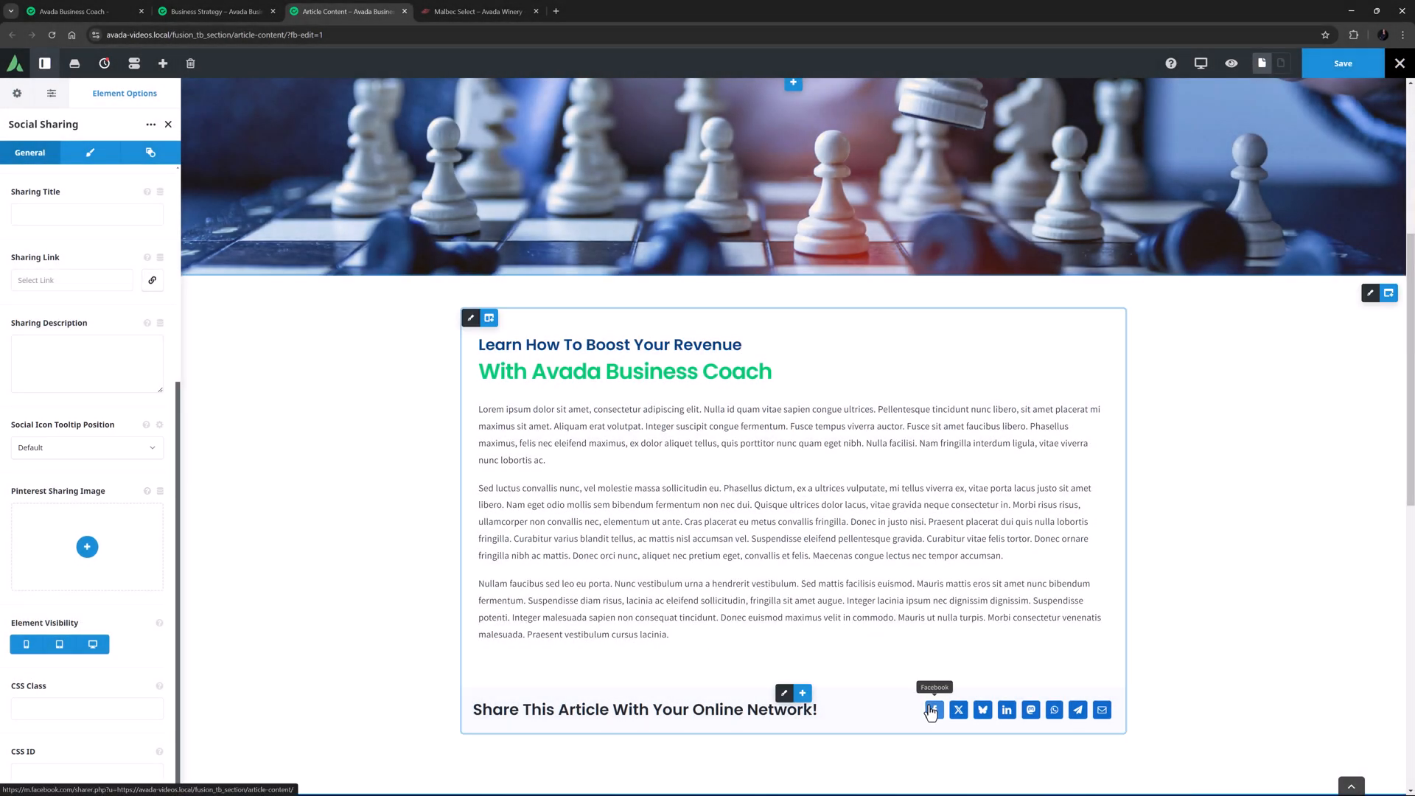
click(86, 446)
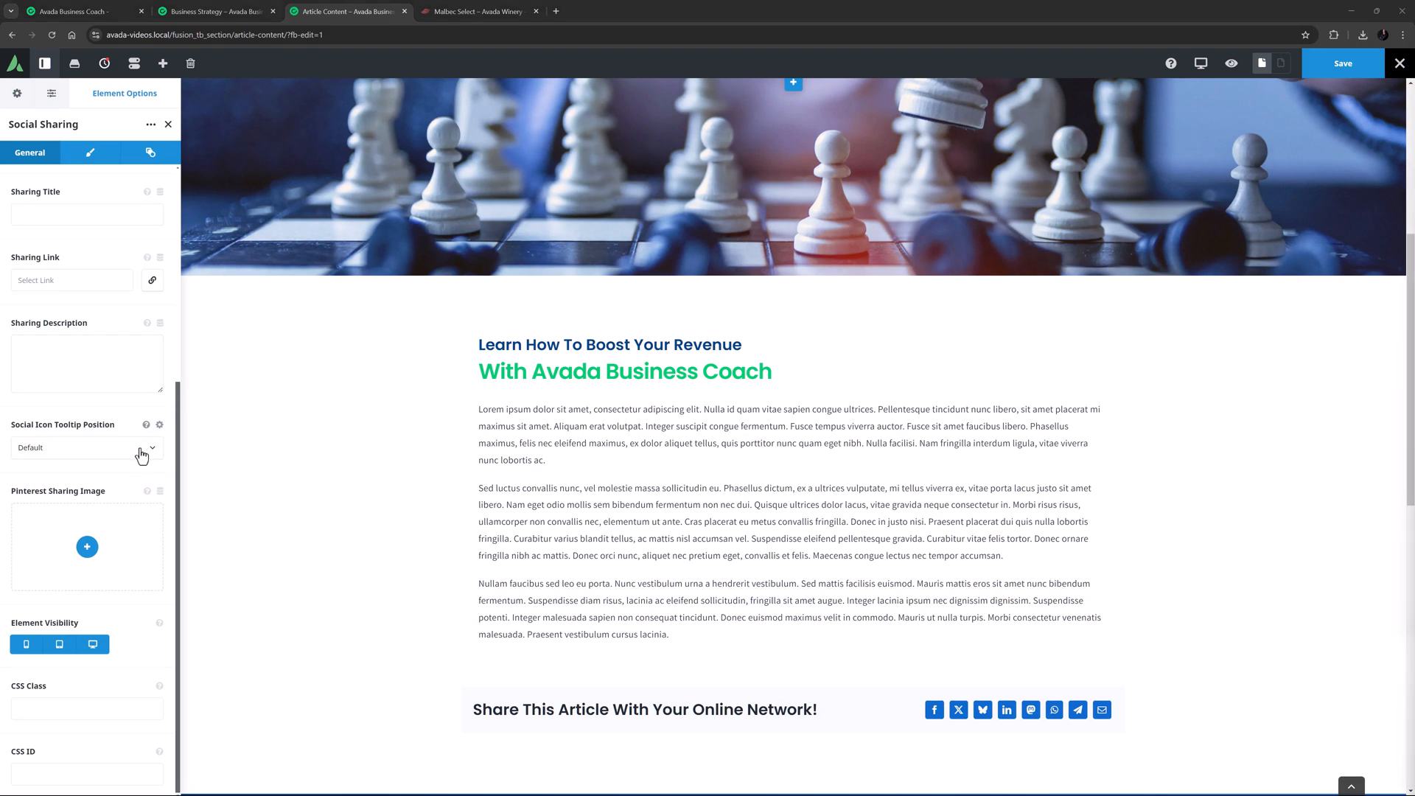
click(90, 152)
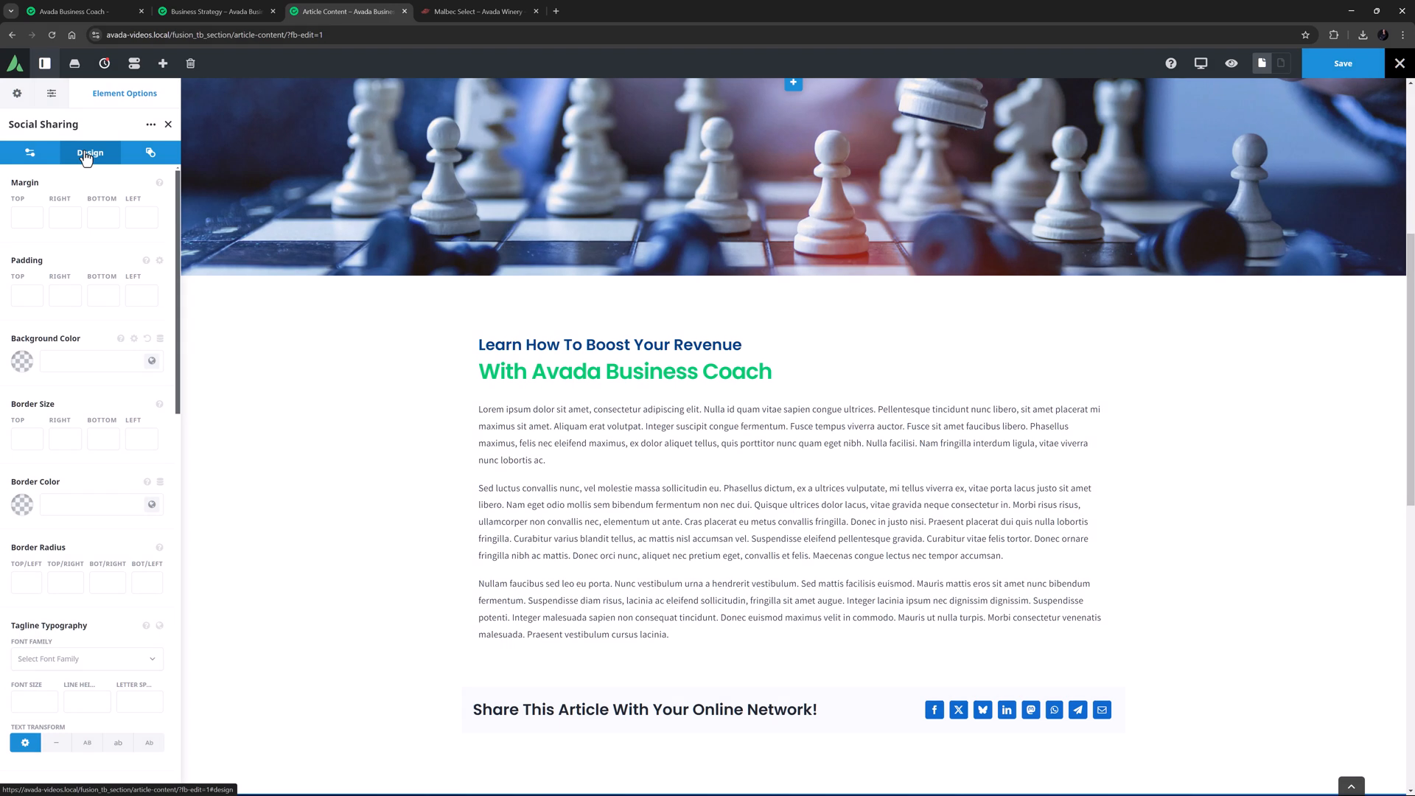
mouse_move(83, 158)
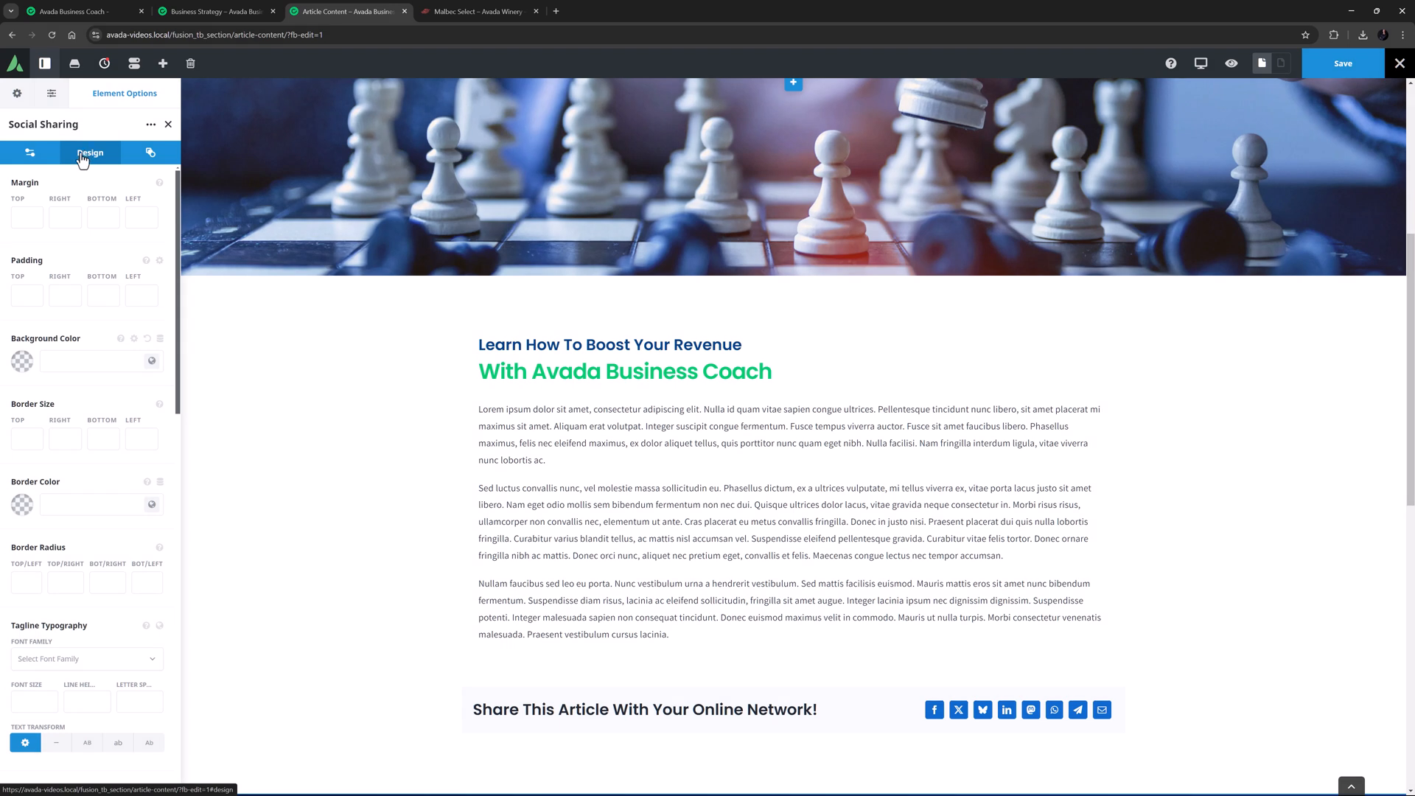
- In Design settings, give the sharing bar a 30px top margin and 5px corner rounding
click(25, 218)
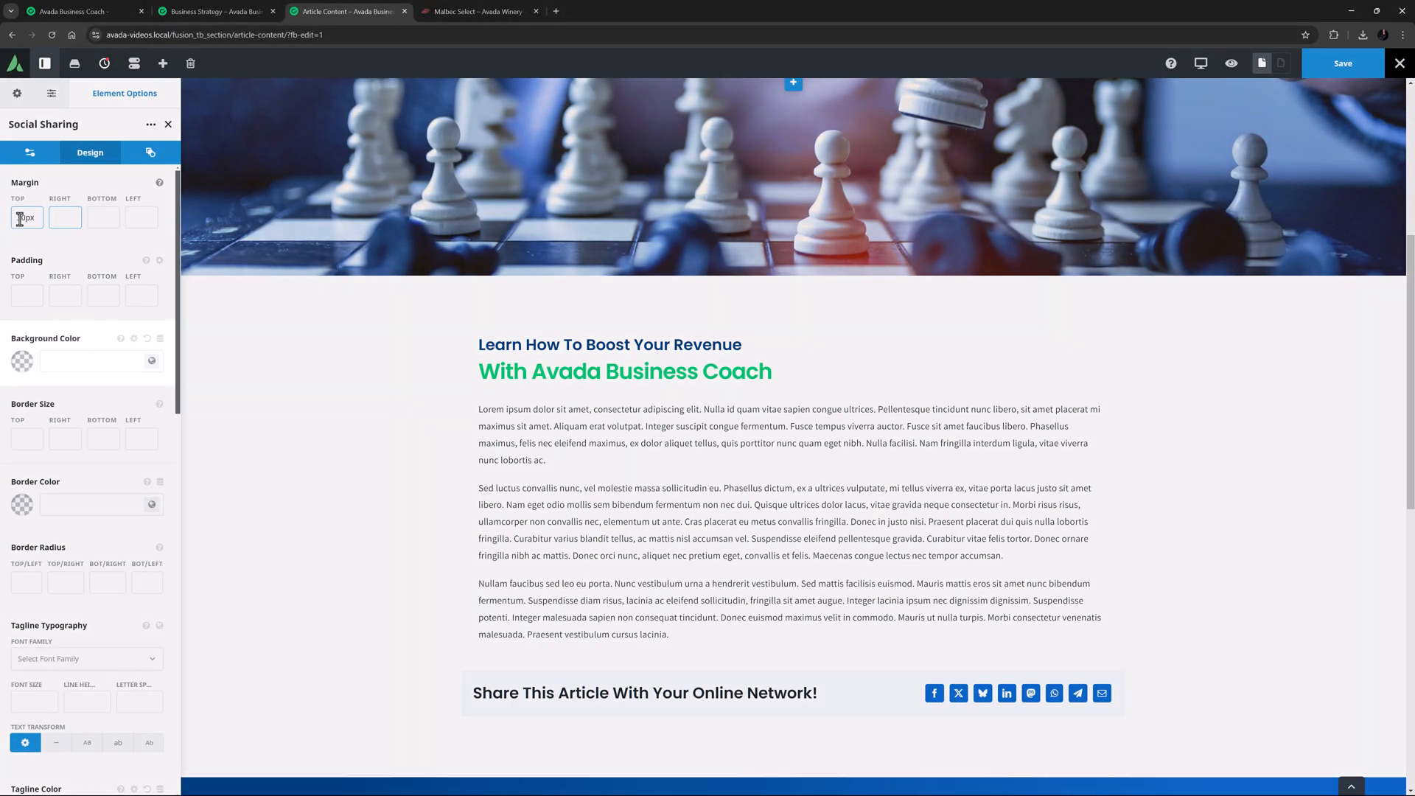
text(30px)
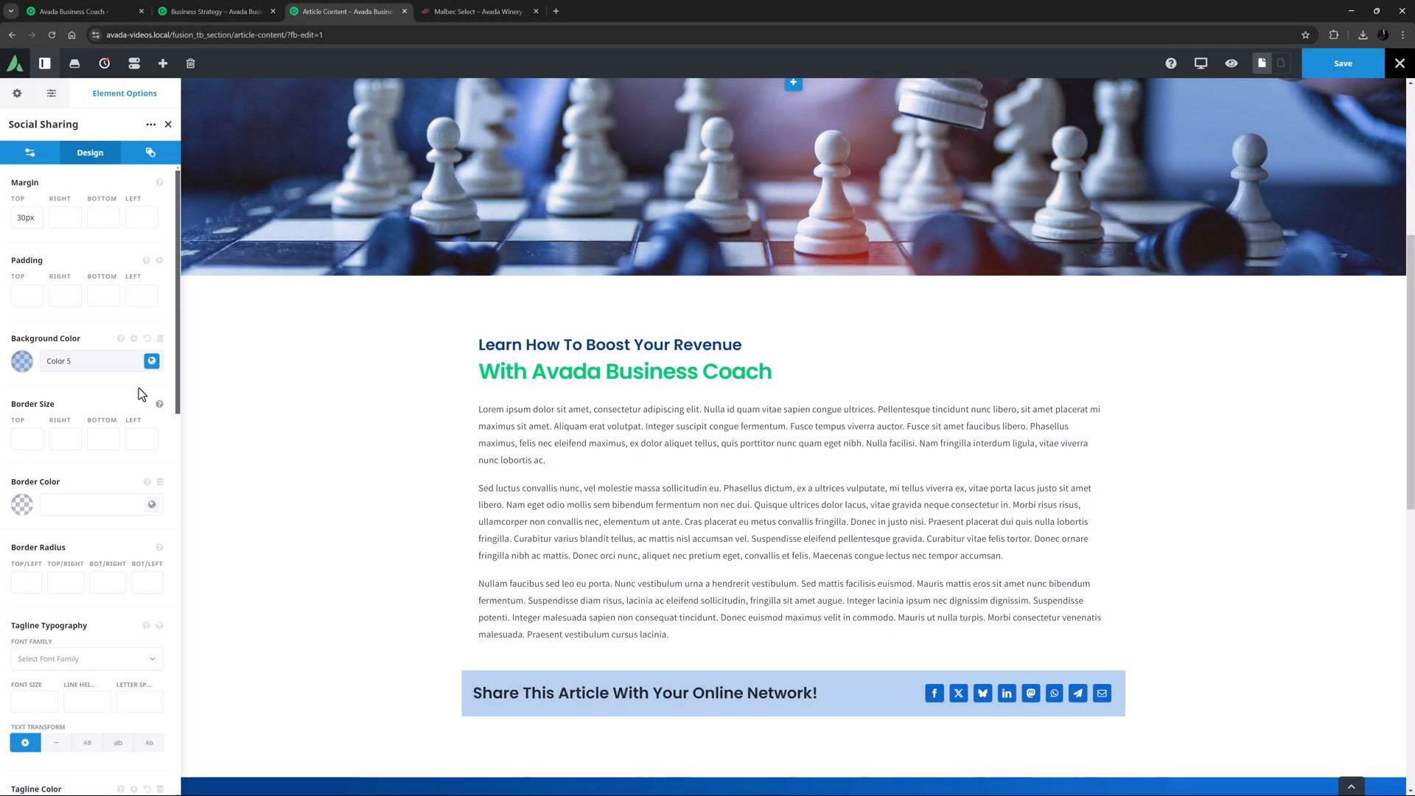
mouse_move(141, 395)
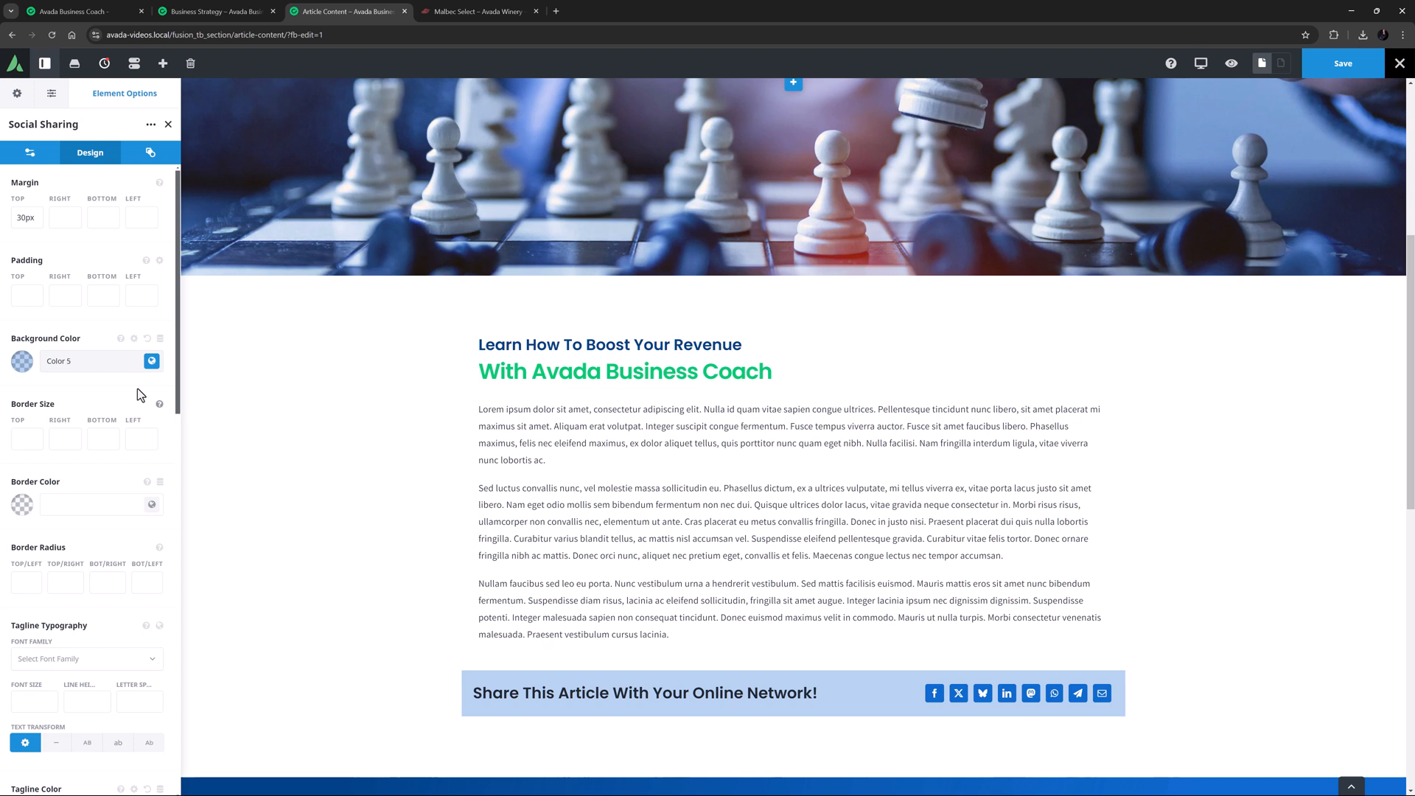
scroll(down, 3)
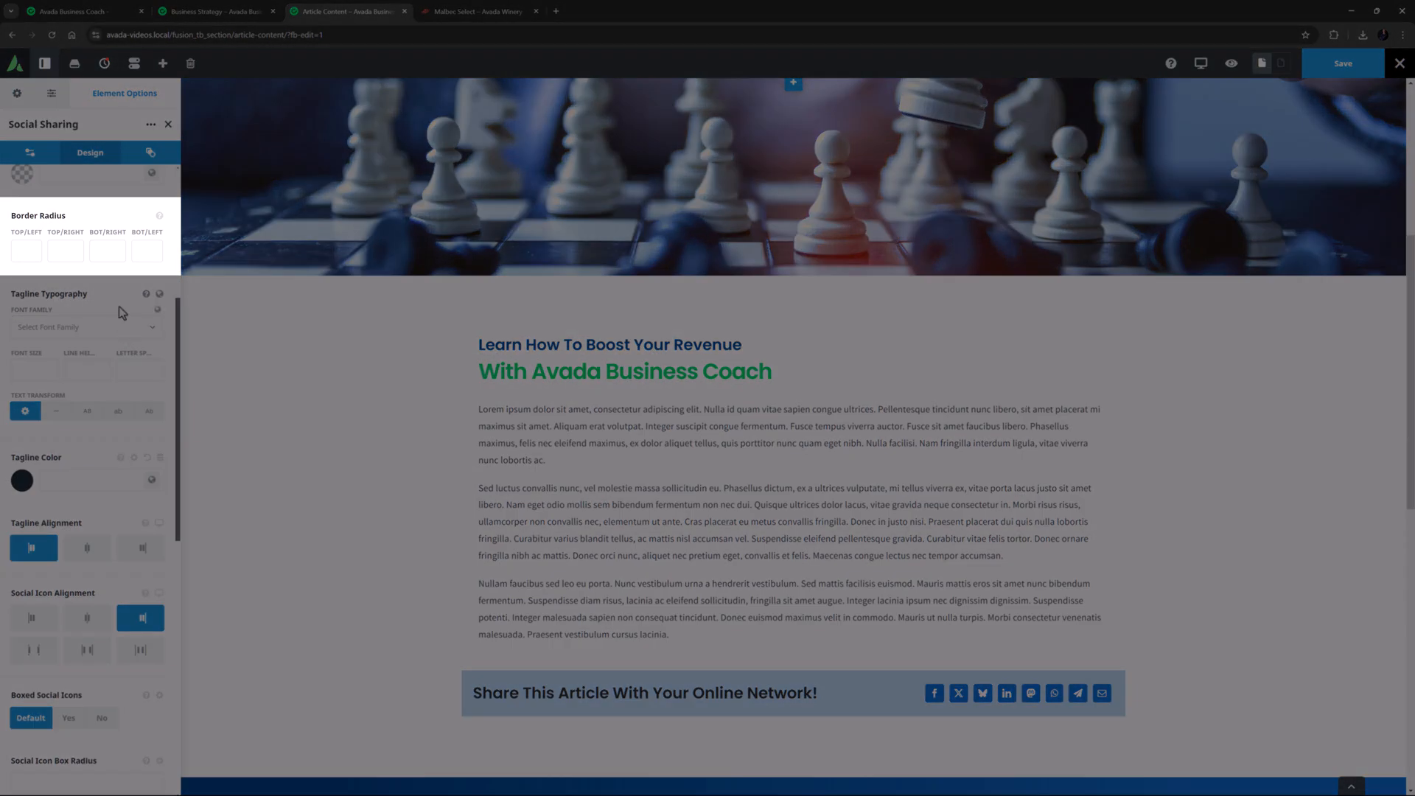
click(25, 251)
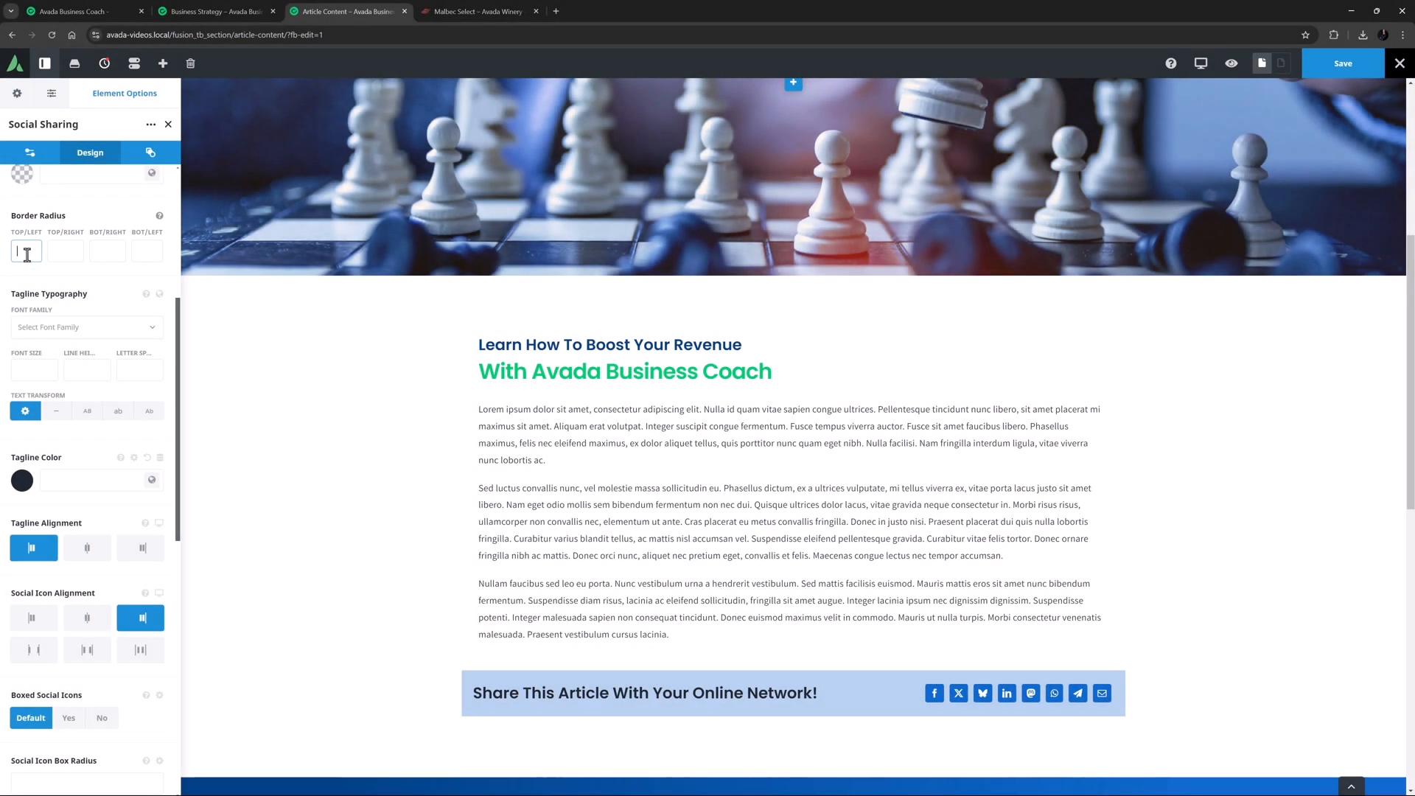
text(5px)
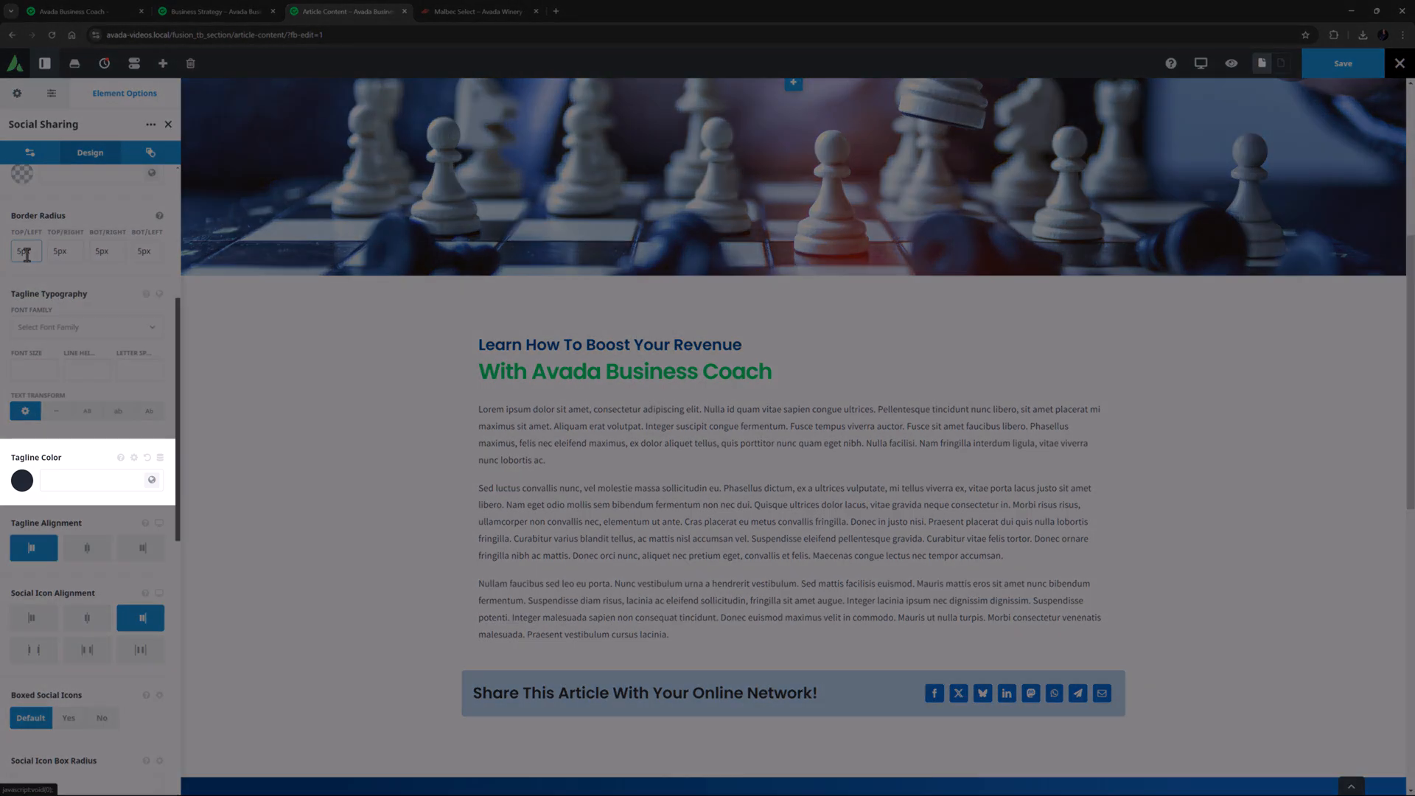
scroll(down, 3)
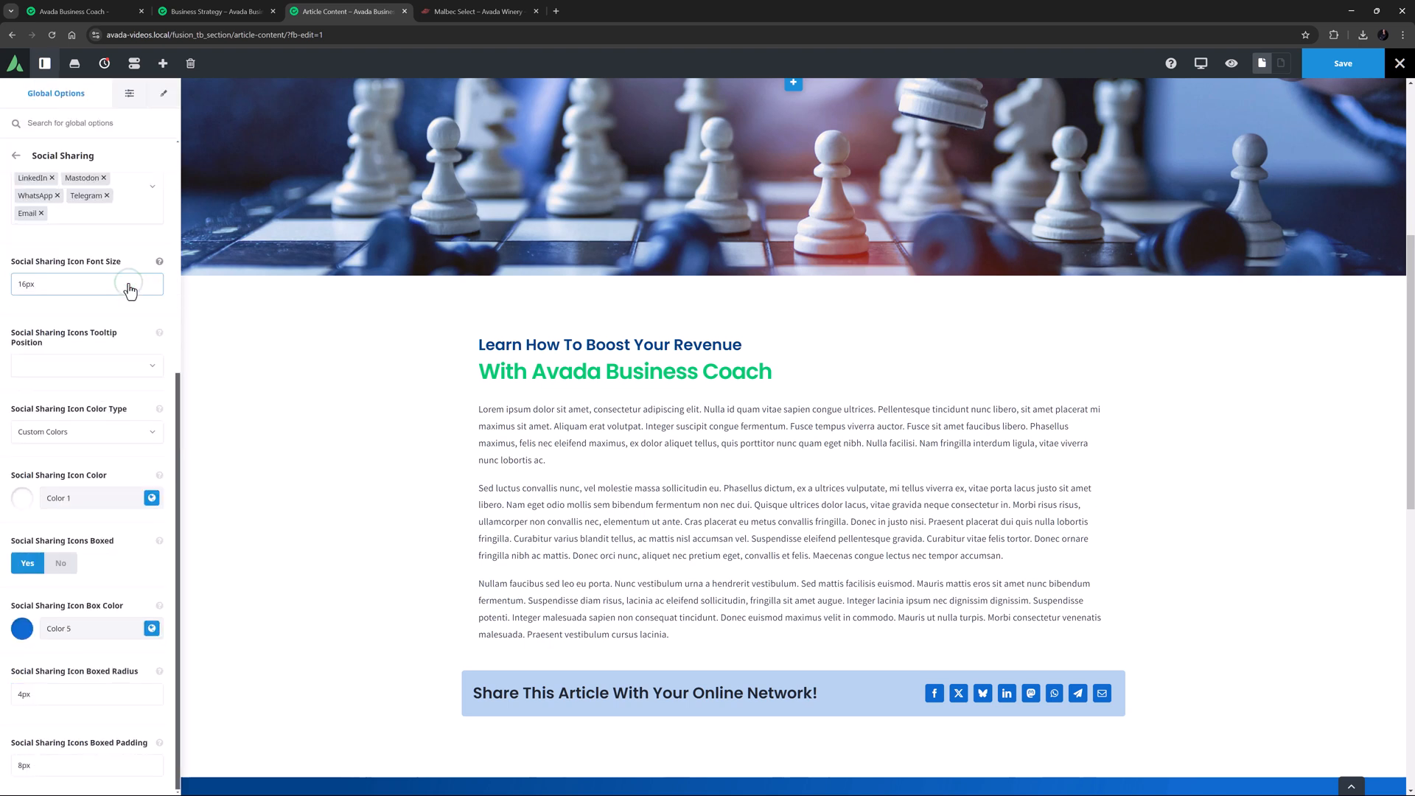
click(152, 628)
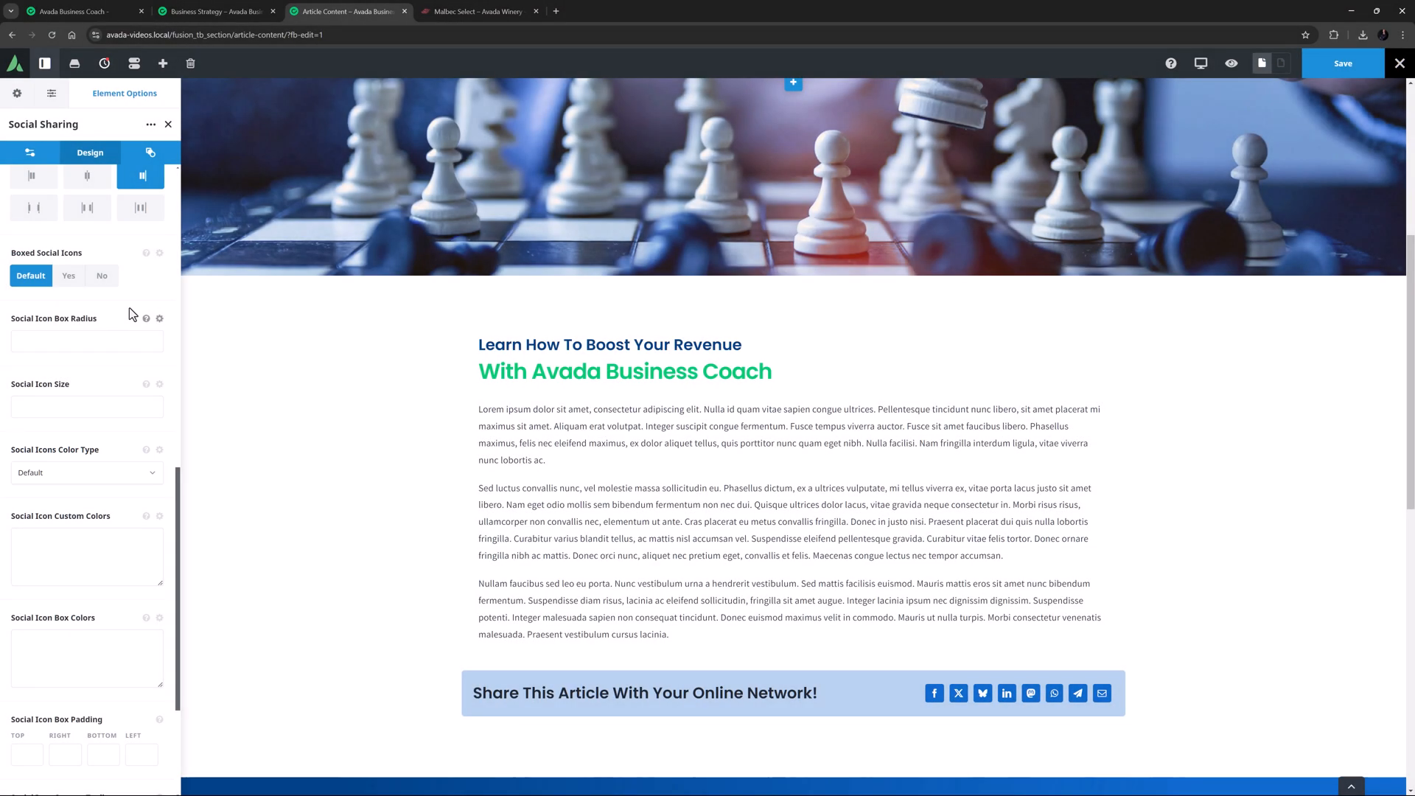
- Set icon colour type to Custom Colors, try #00ca72 and #004188, then clear both colour fields
click(86, 472)
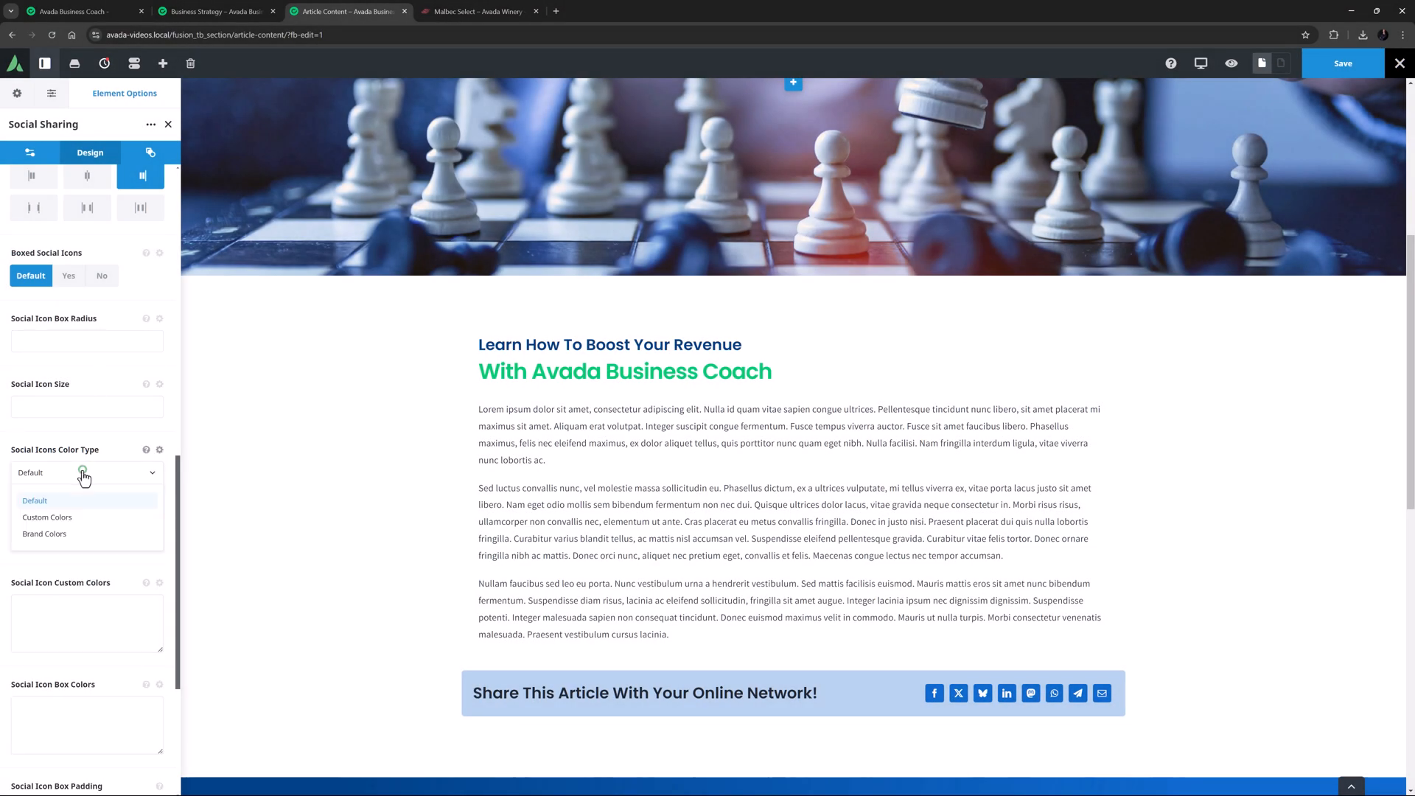
click(44, 533)
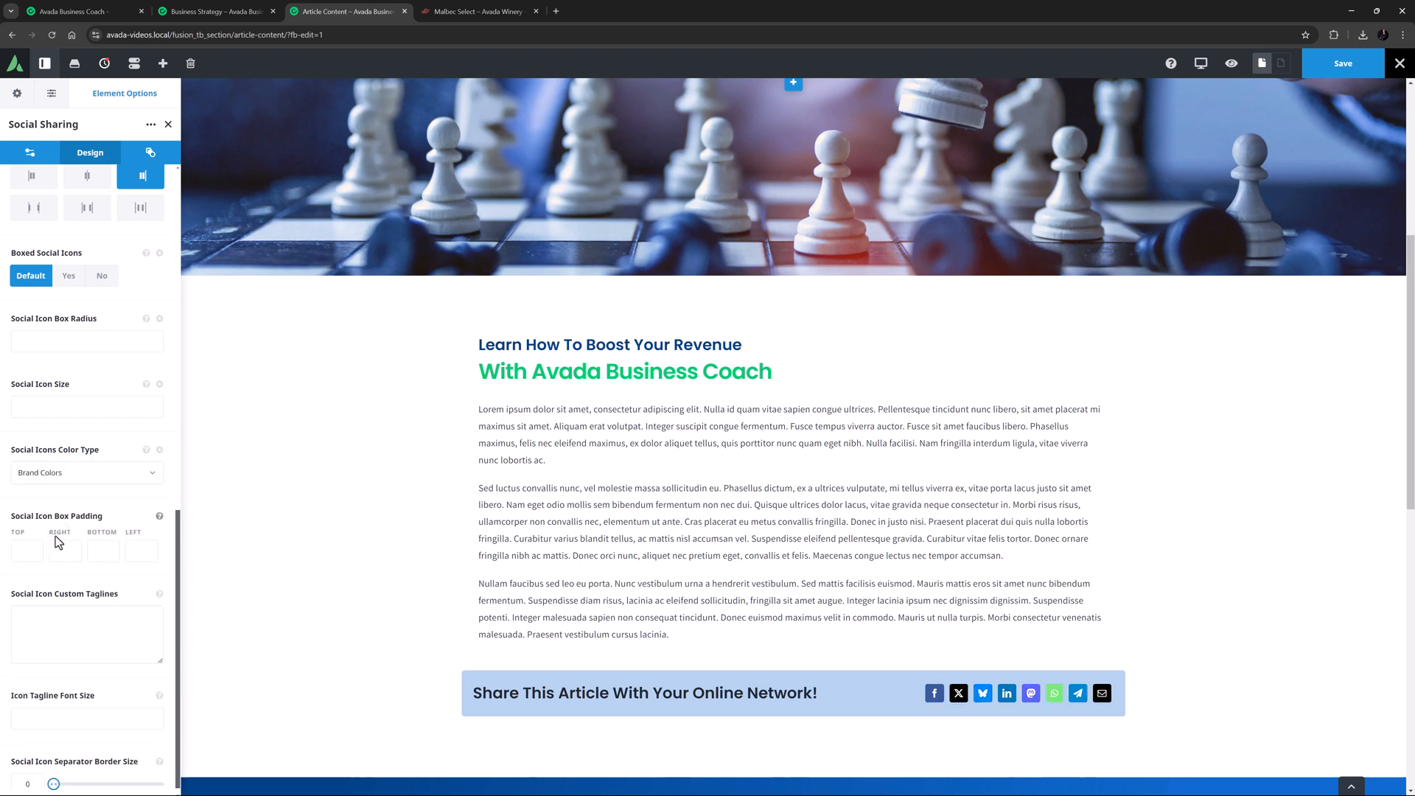
click(85, 472)
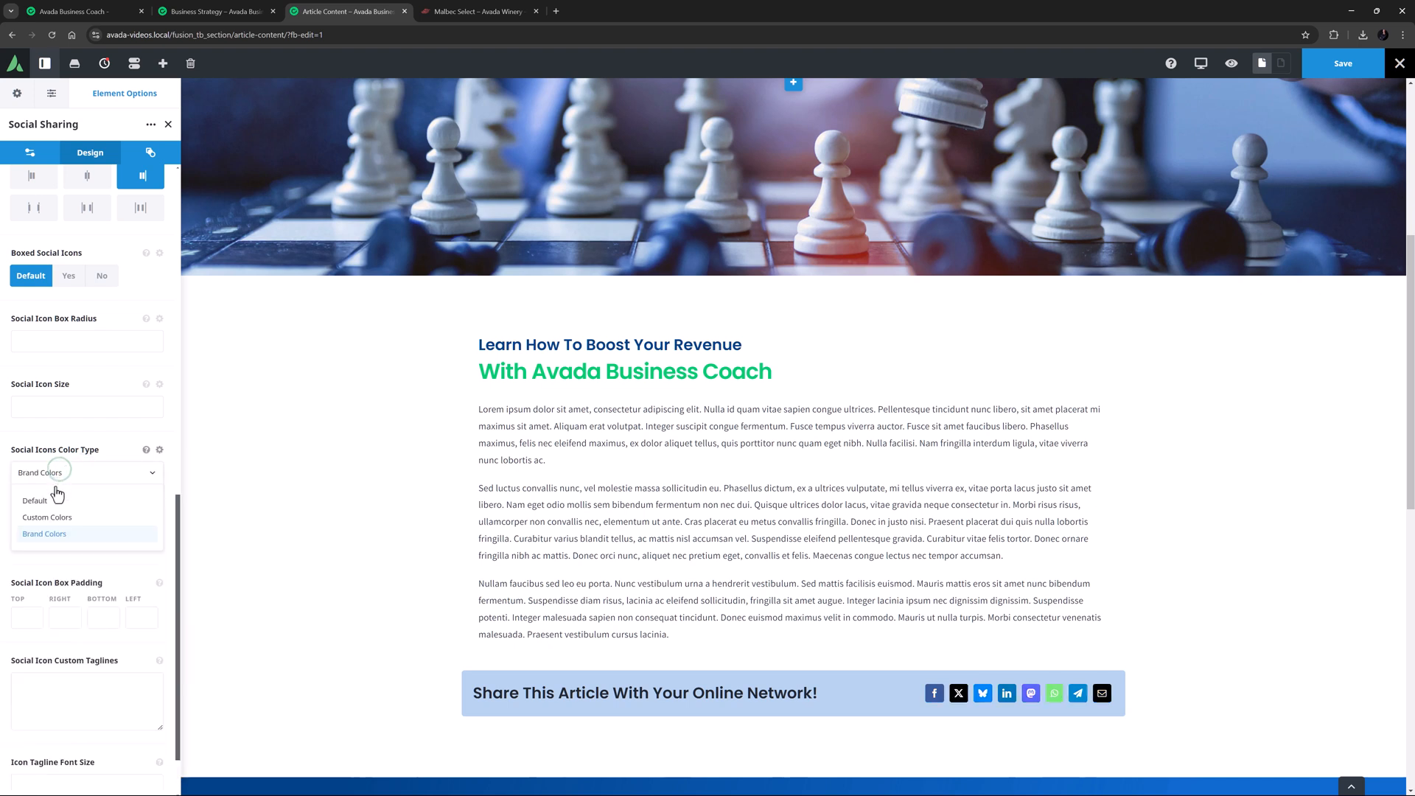
click(46, 518)
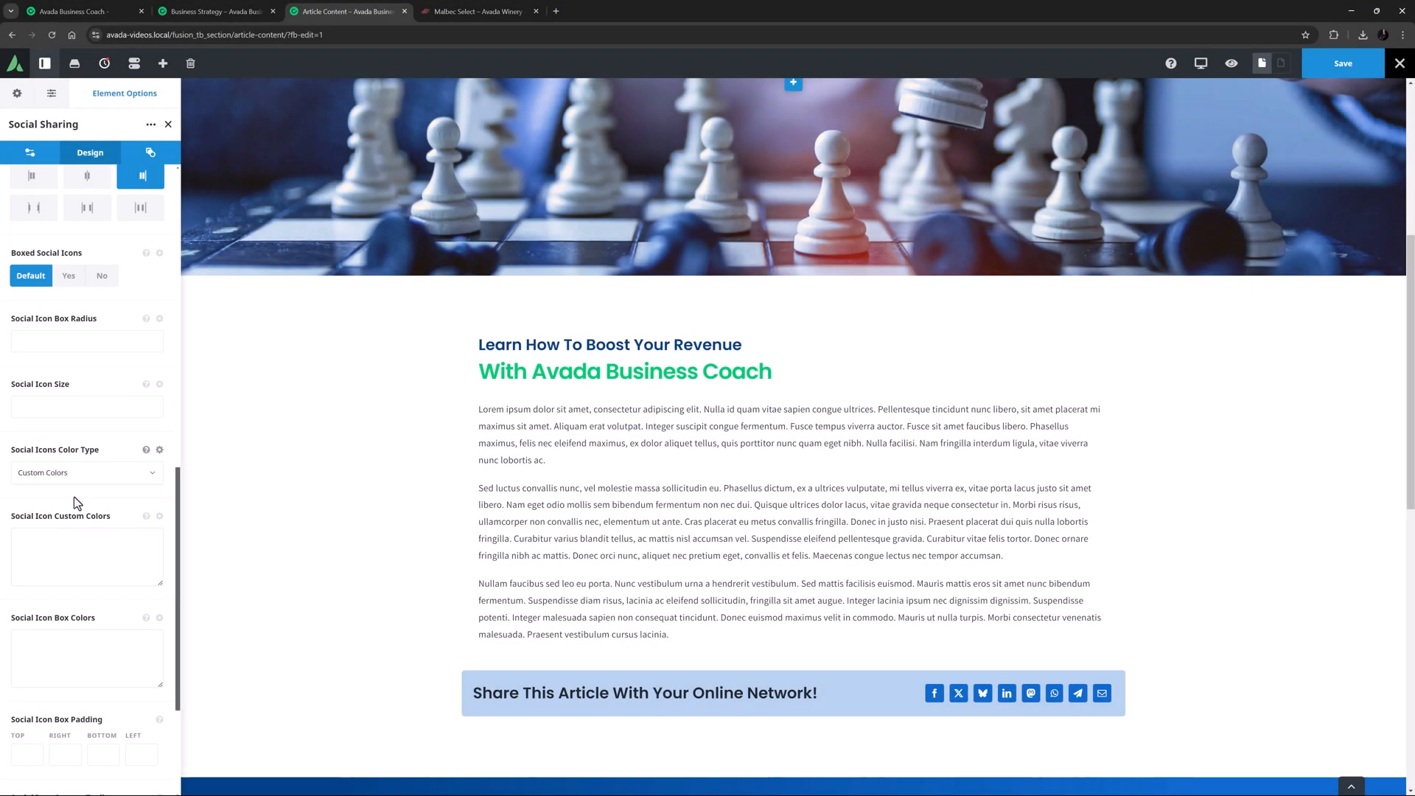
text(#00ca72)
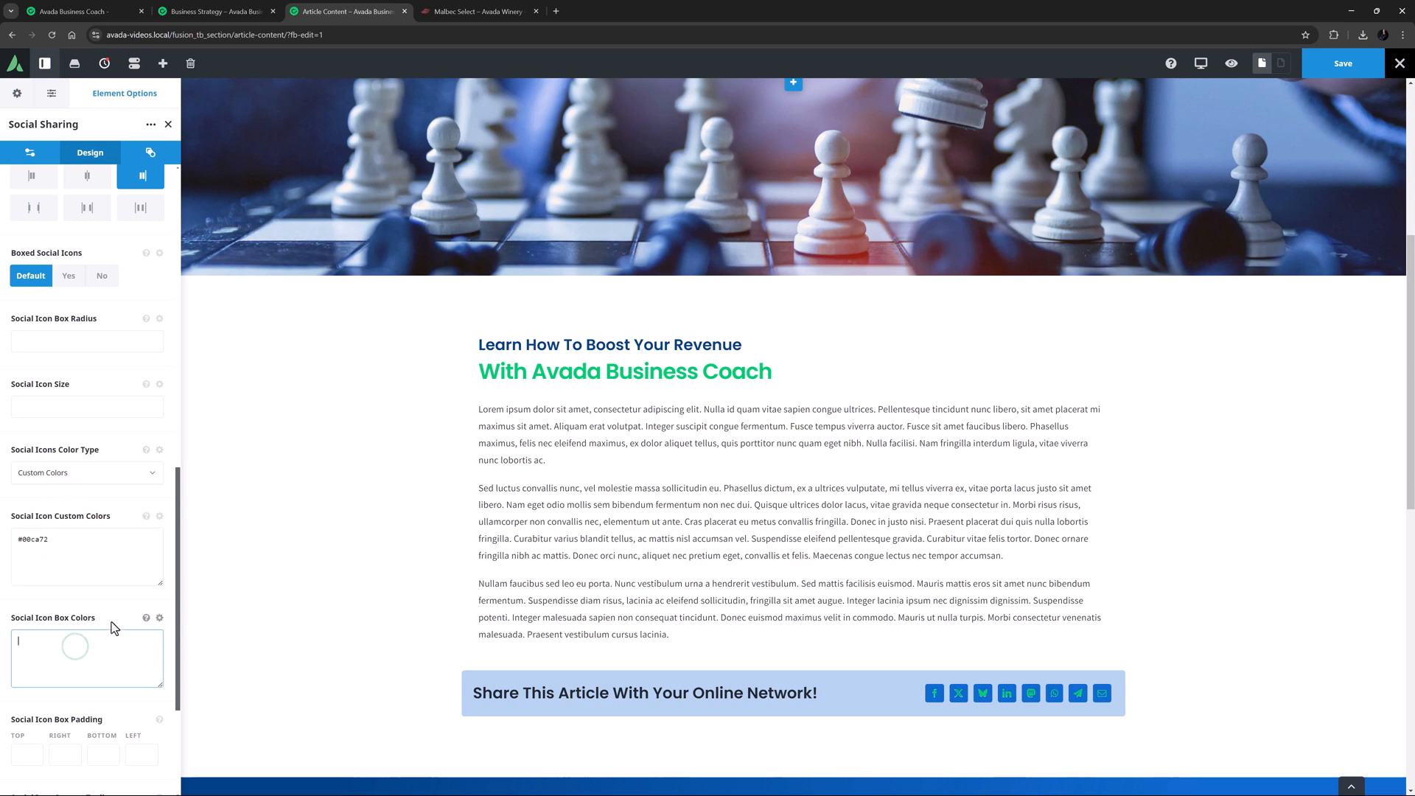
text(#004188)
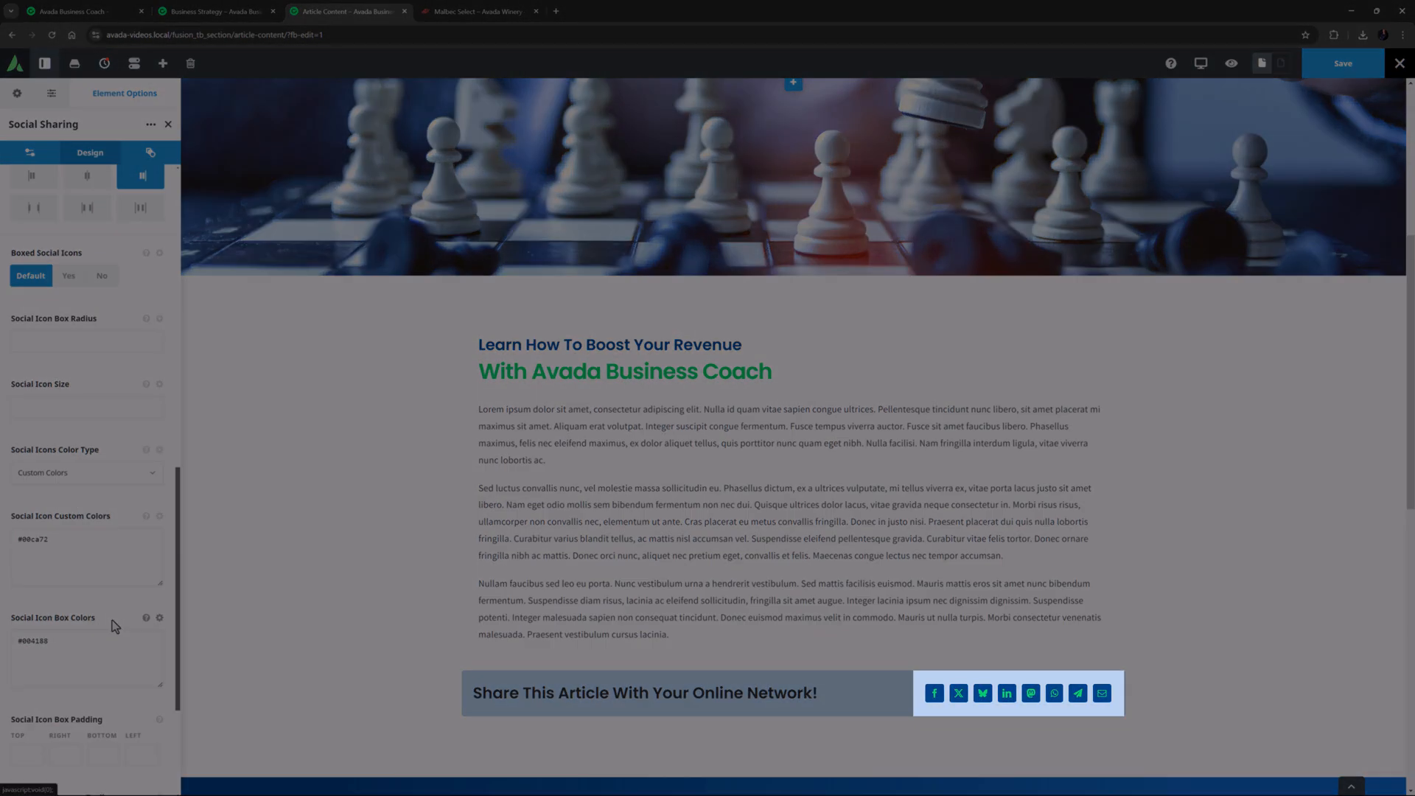
click(55, 539)
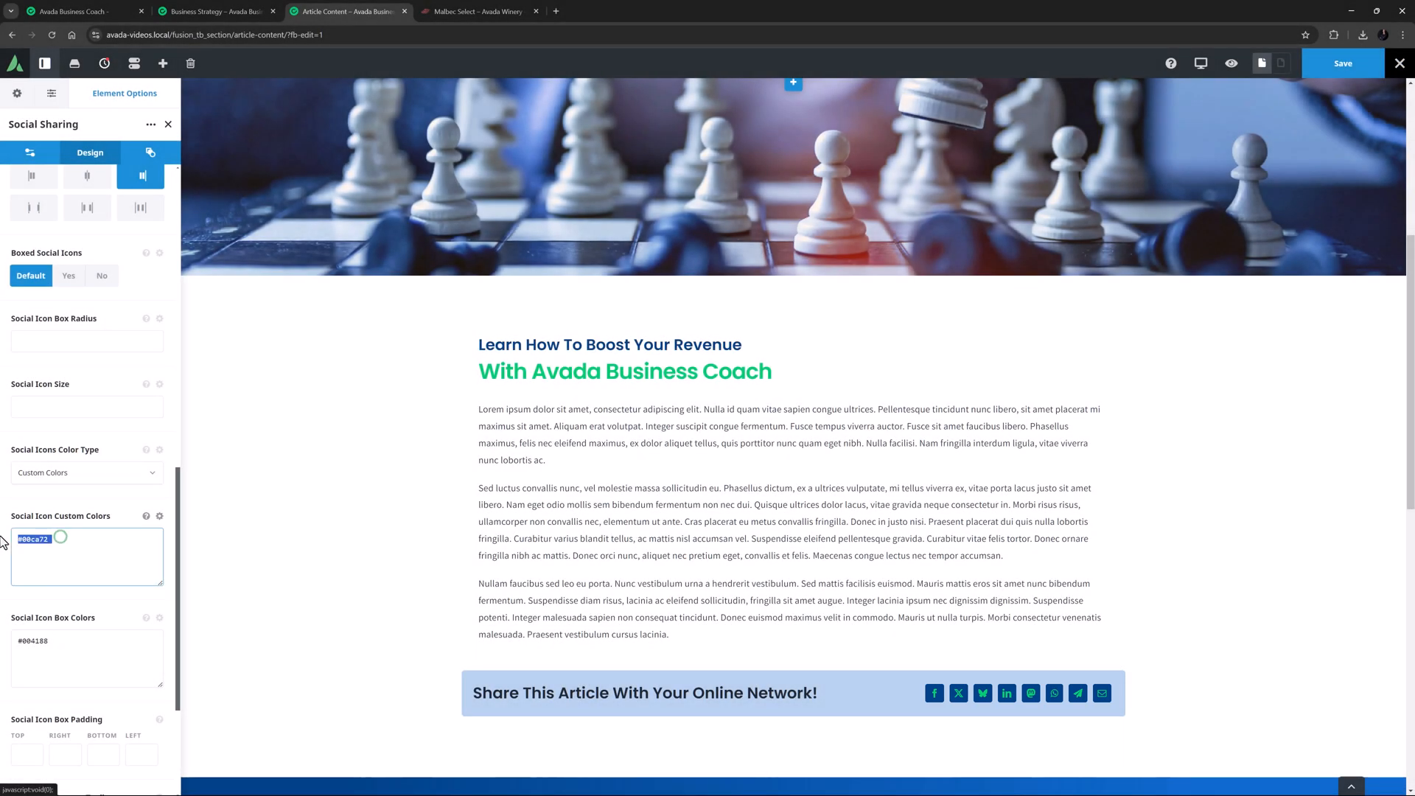
click(87, 556)
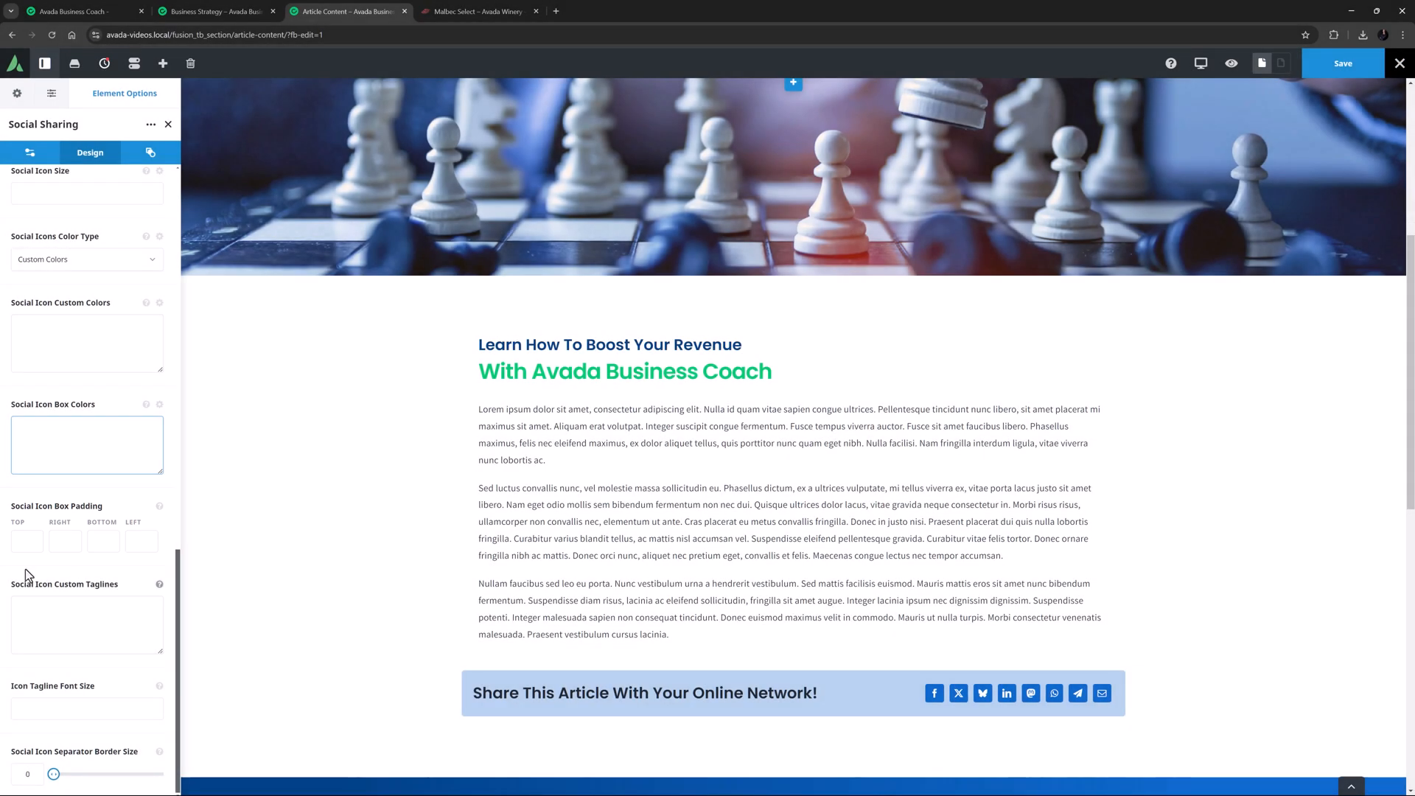
- Set 5px right and left icon box padding; try Facebook|Twitter taglines and remove them
click(63, 541)
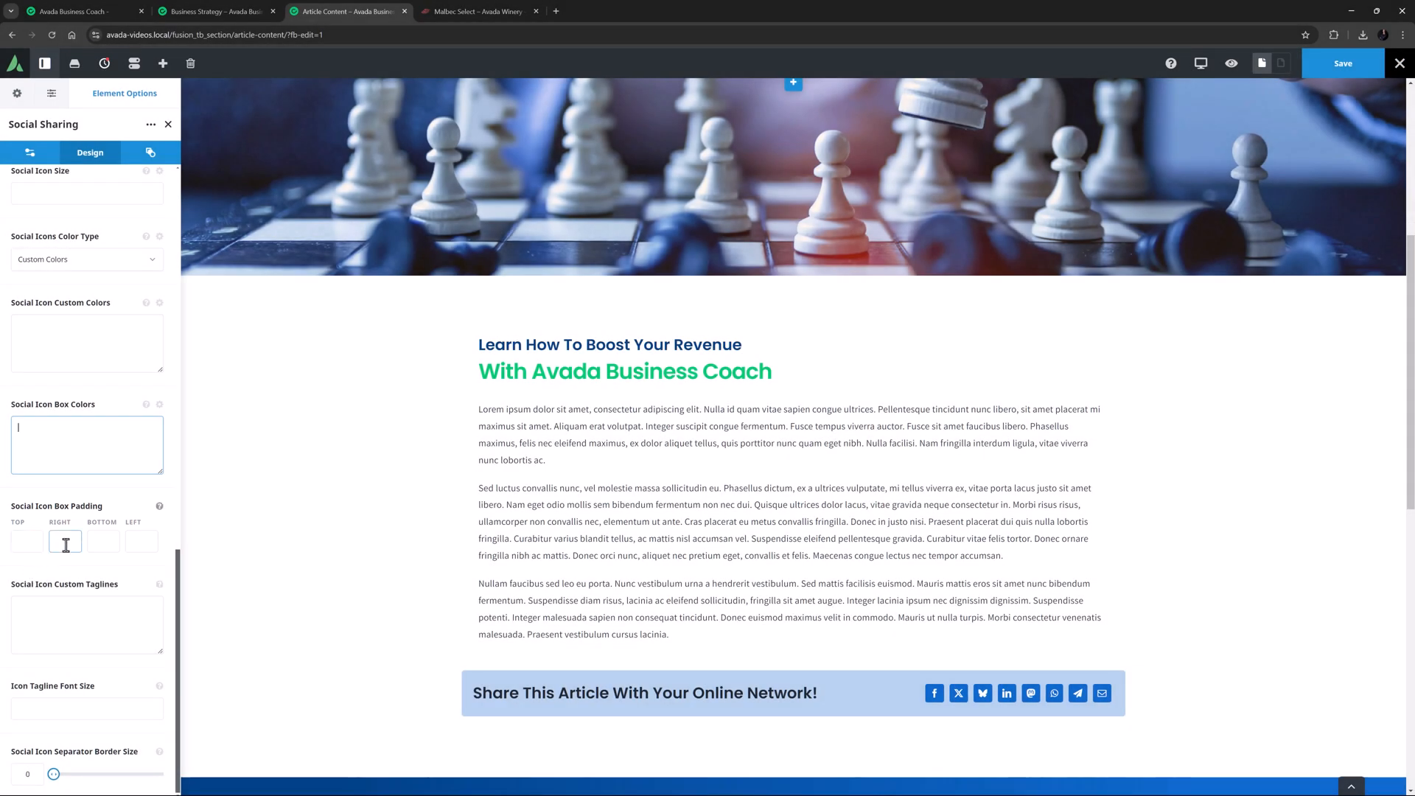
text(5px)
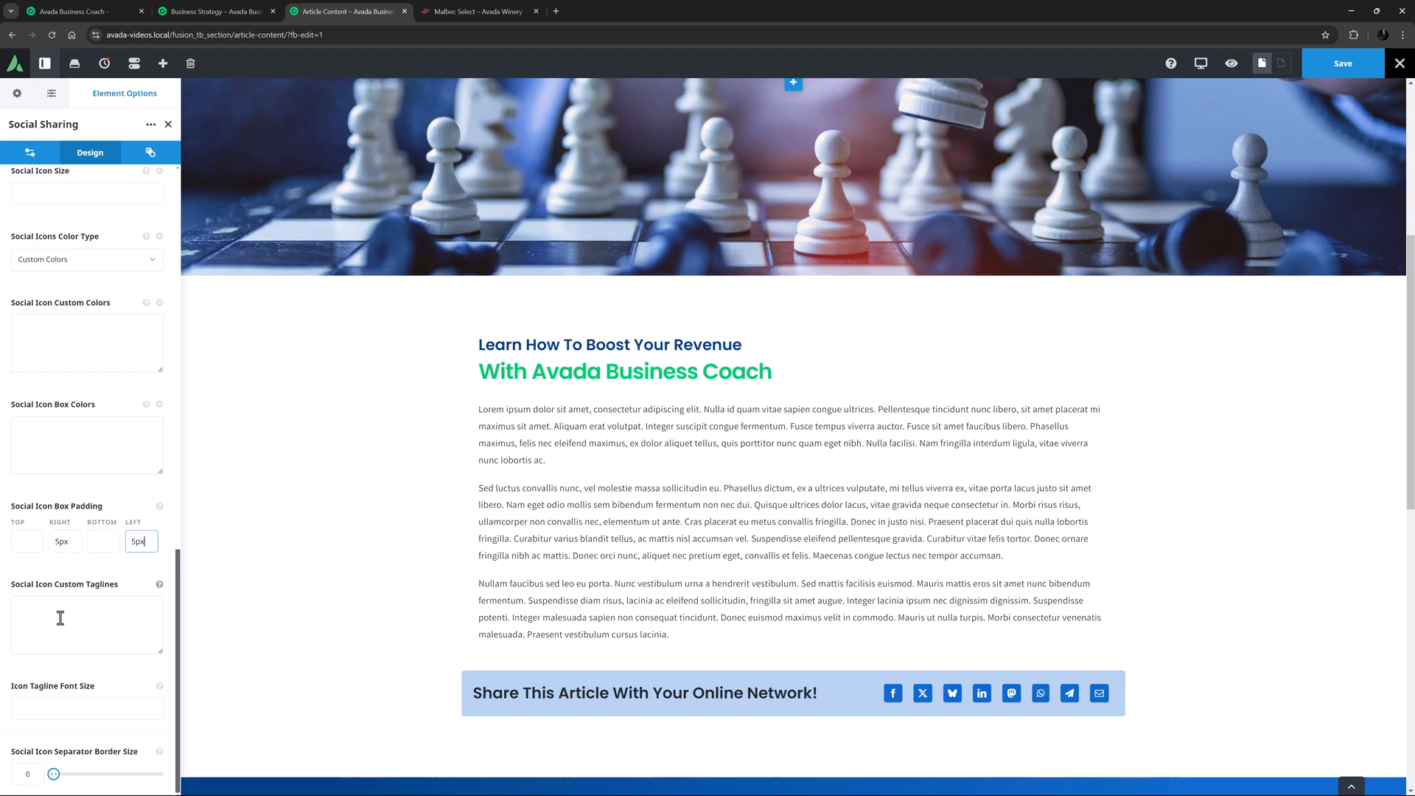
text(Facebook|Twitter)
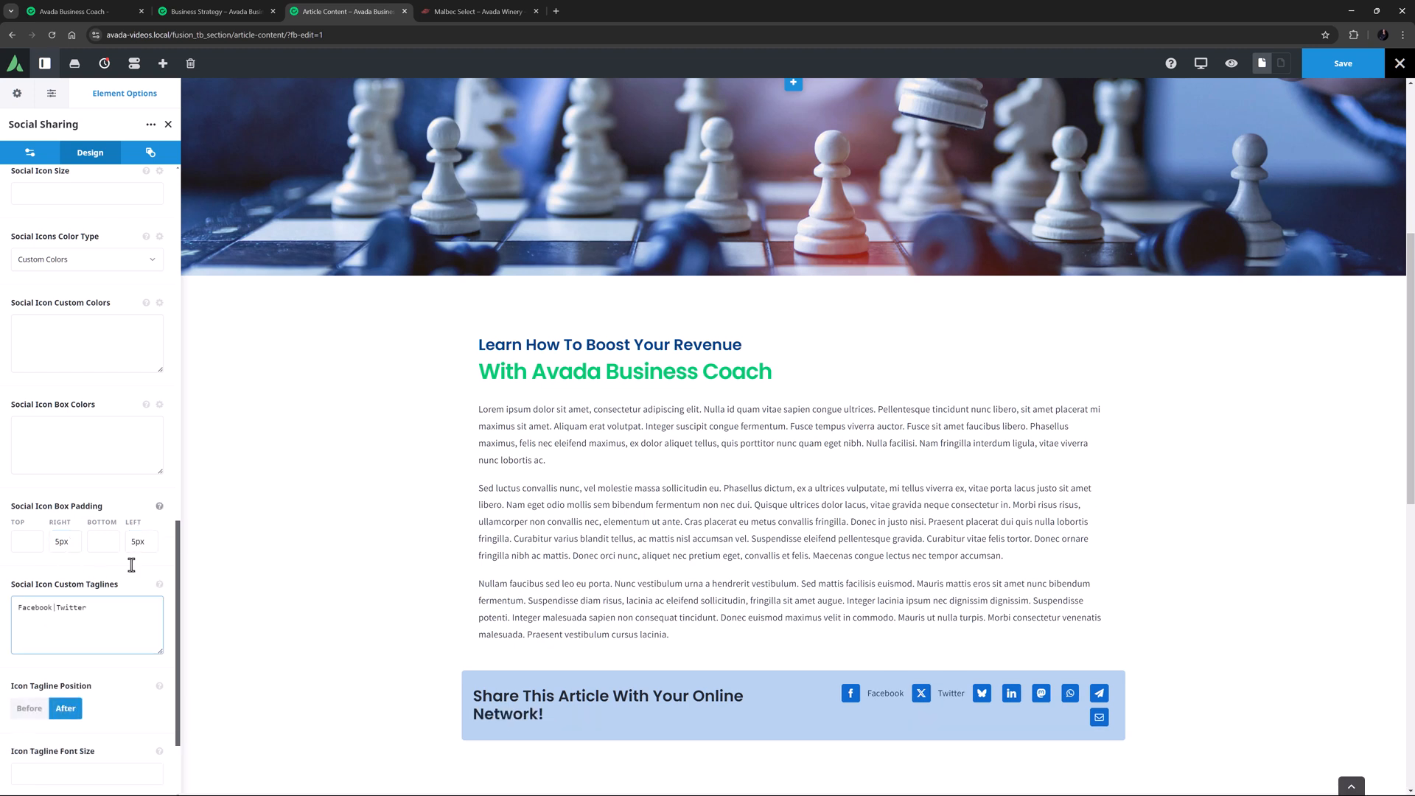
mouse_move(134, 569)
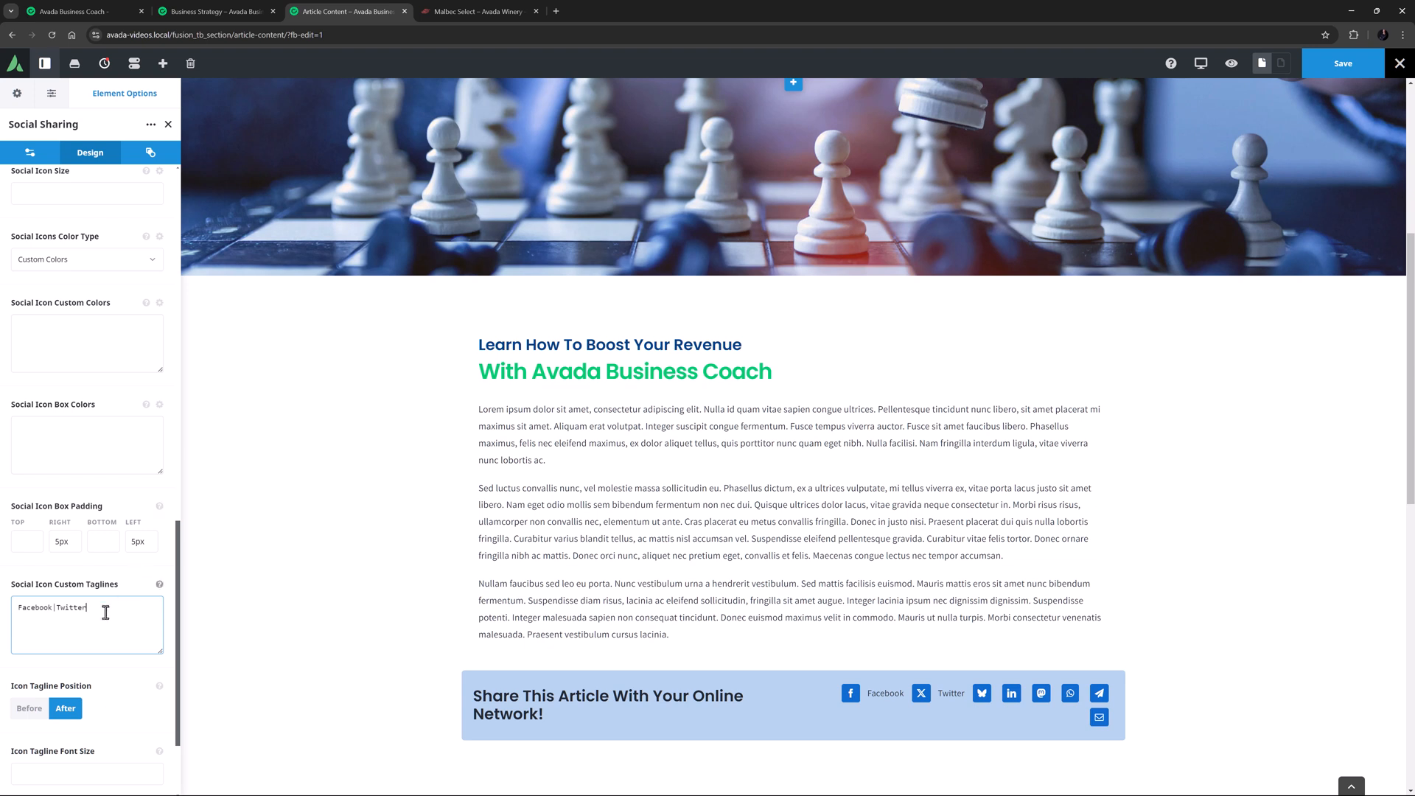
scroll(down, 3)
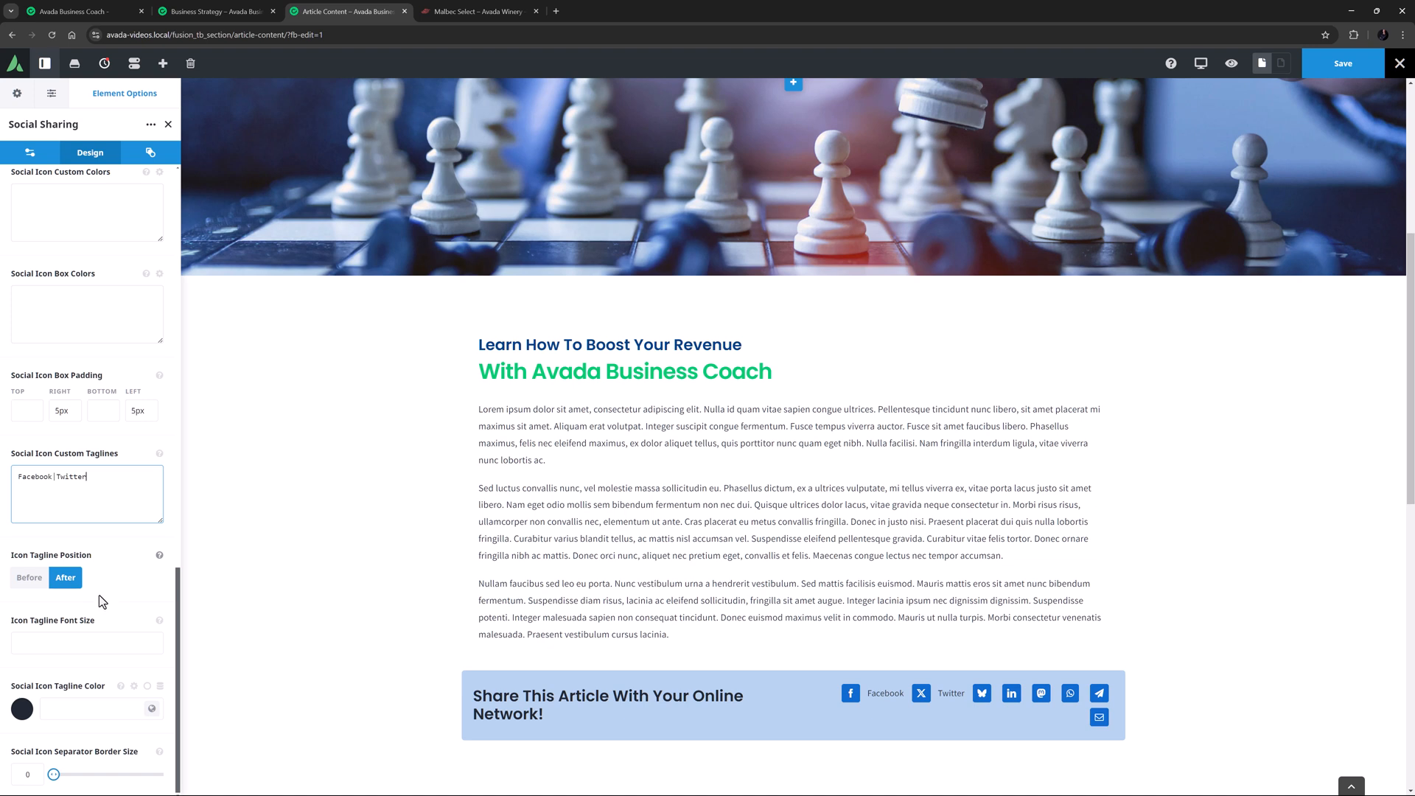
double_click(69, 476)
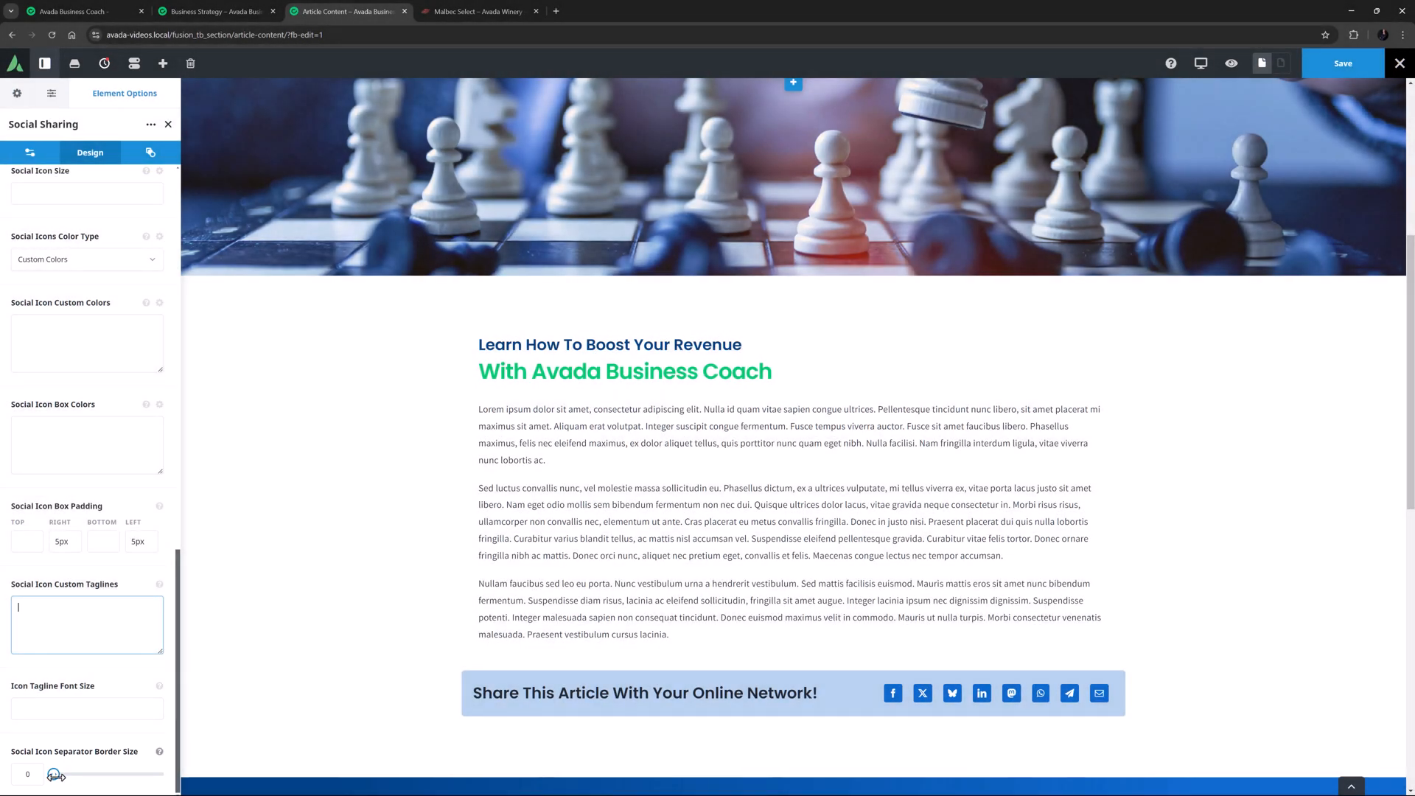
drag(56, 774, 64, 727)
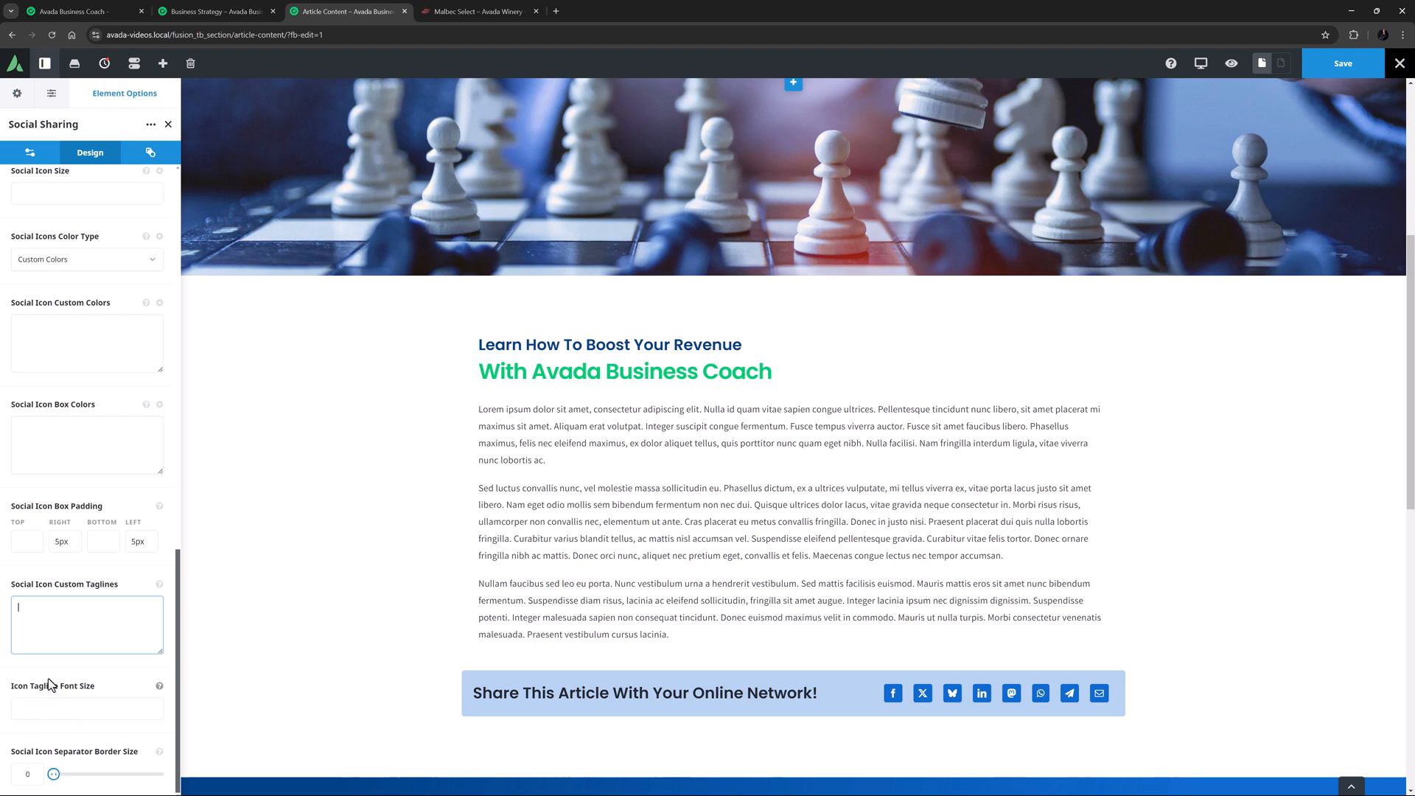
- Check the Extras animation options and save the layout changes
click(150, 152)
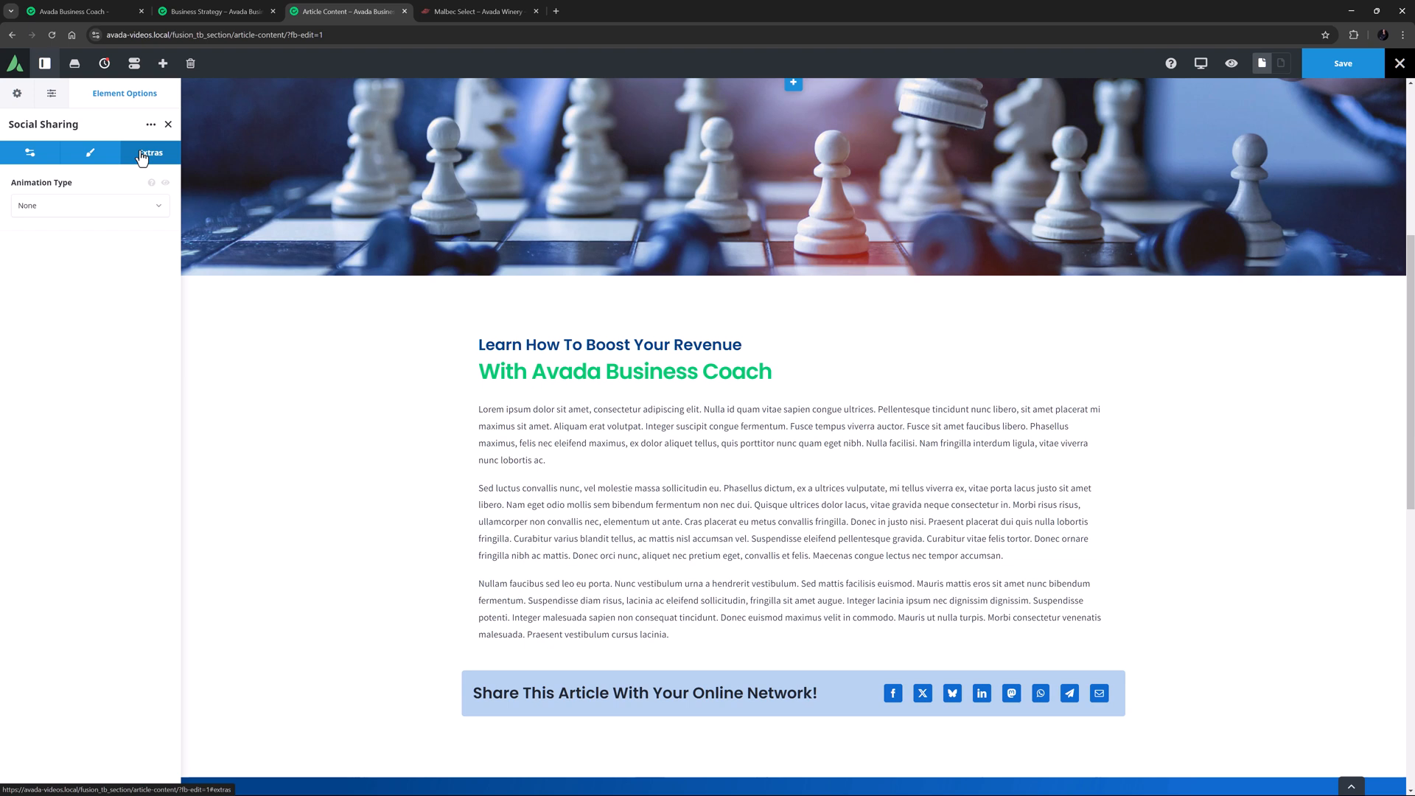
click(1343, 63)
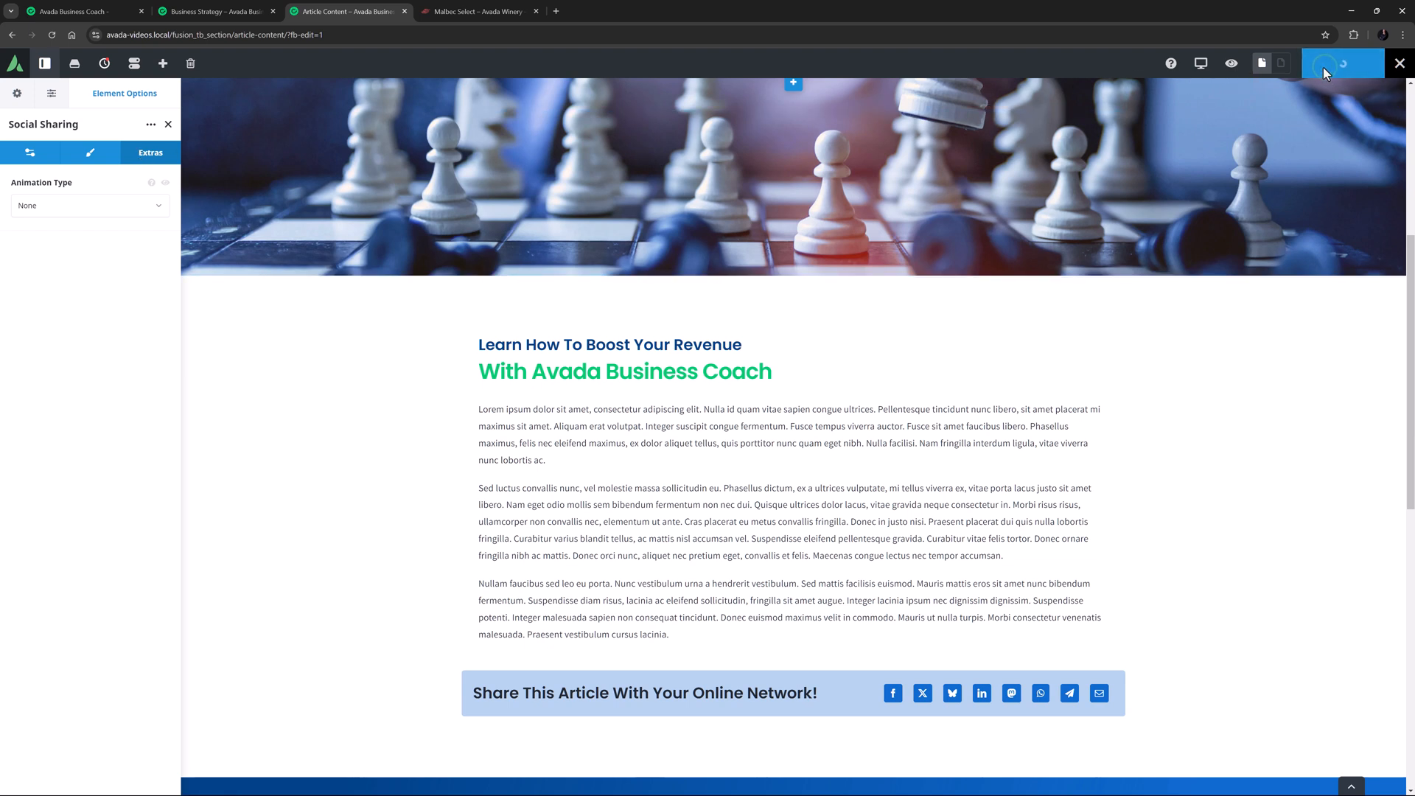
click(215, 11)
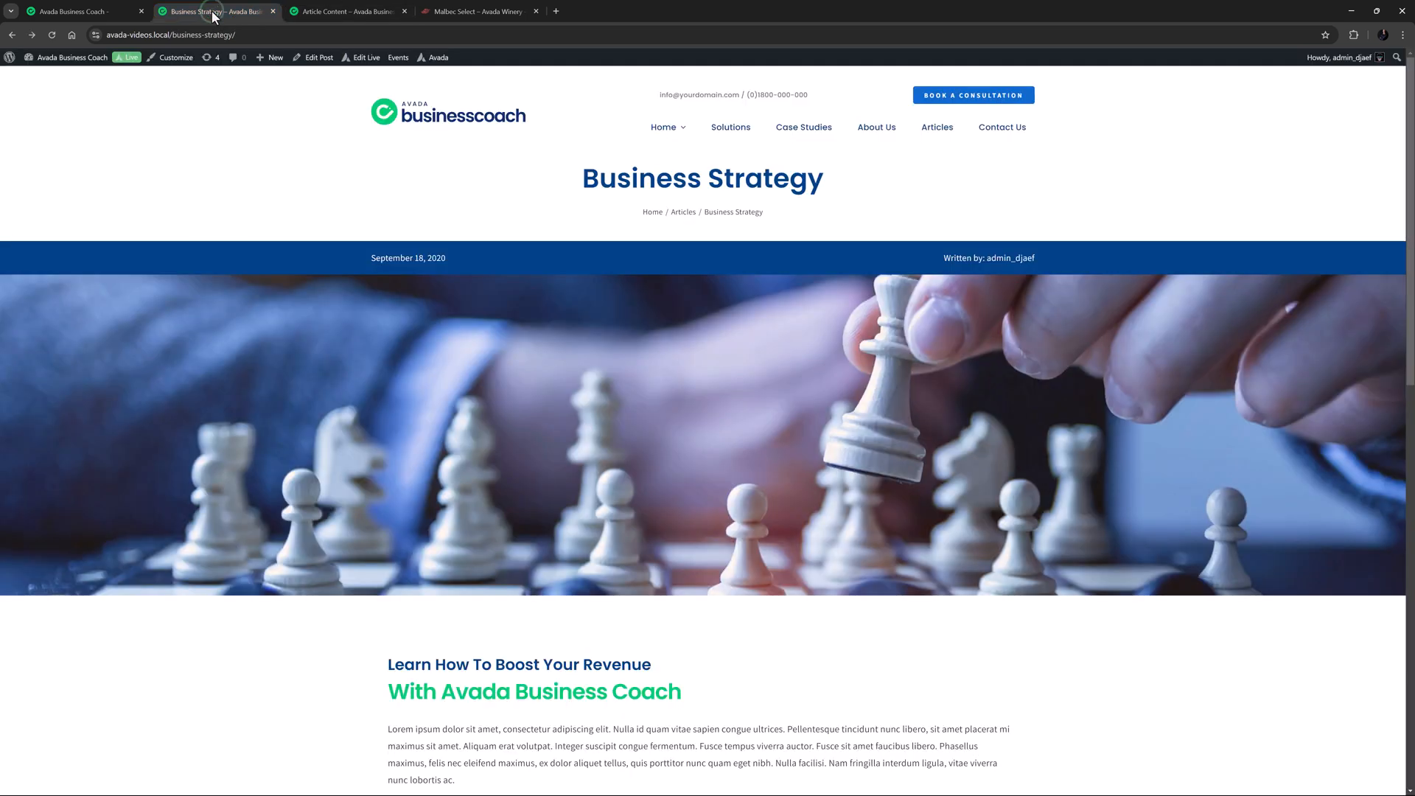
- View the live Business Strategy post scrolled to the Share This Article bar
click(215, 10)
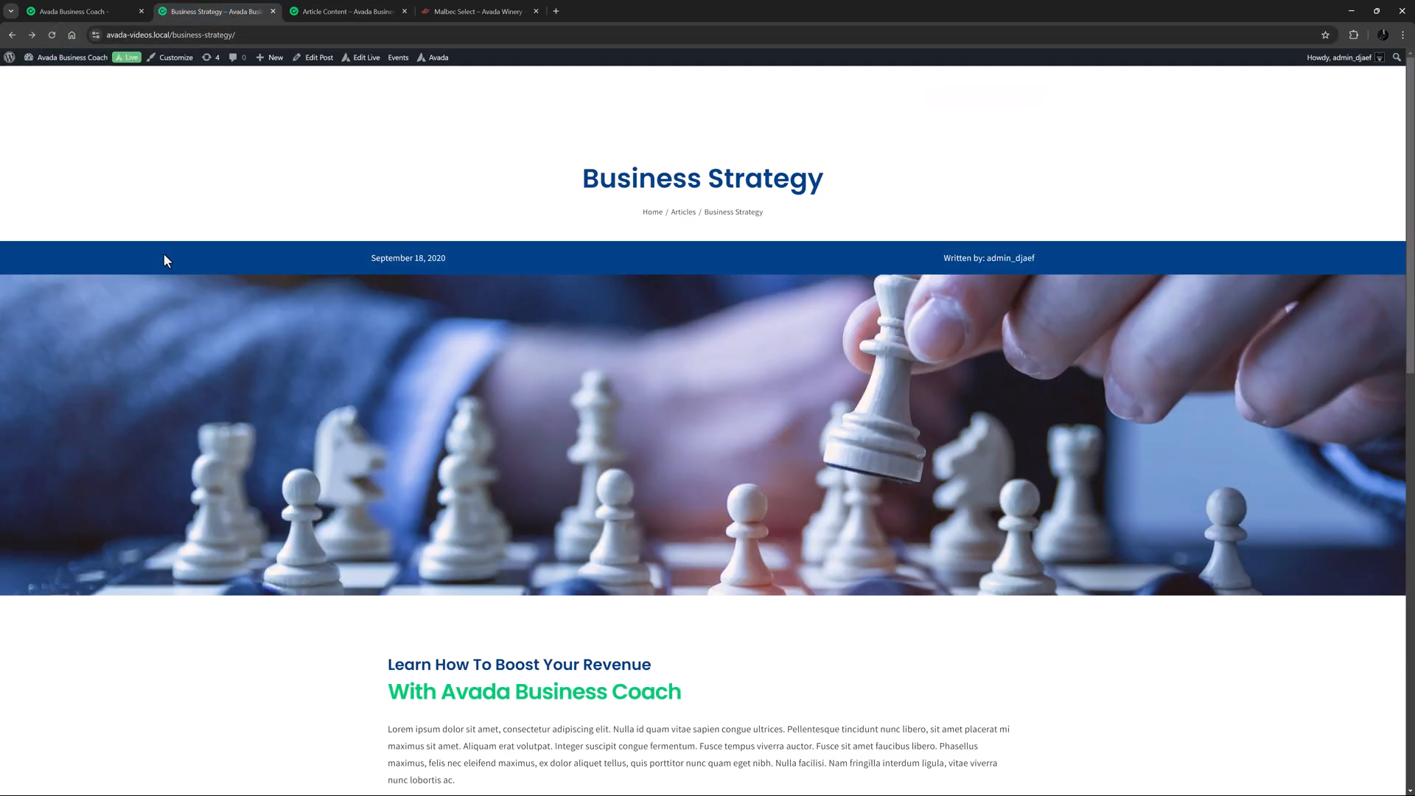
scroll(down, 3)
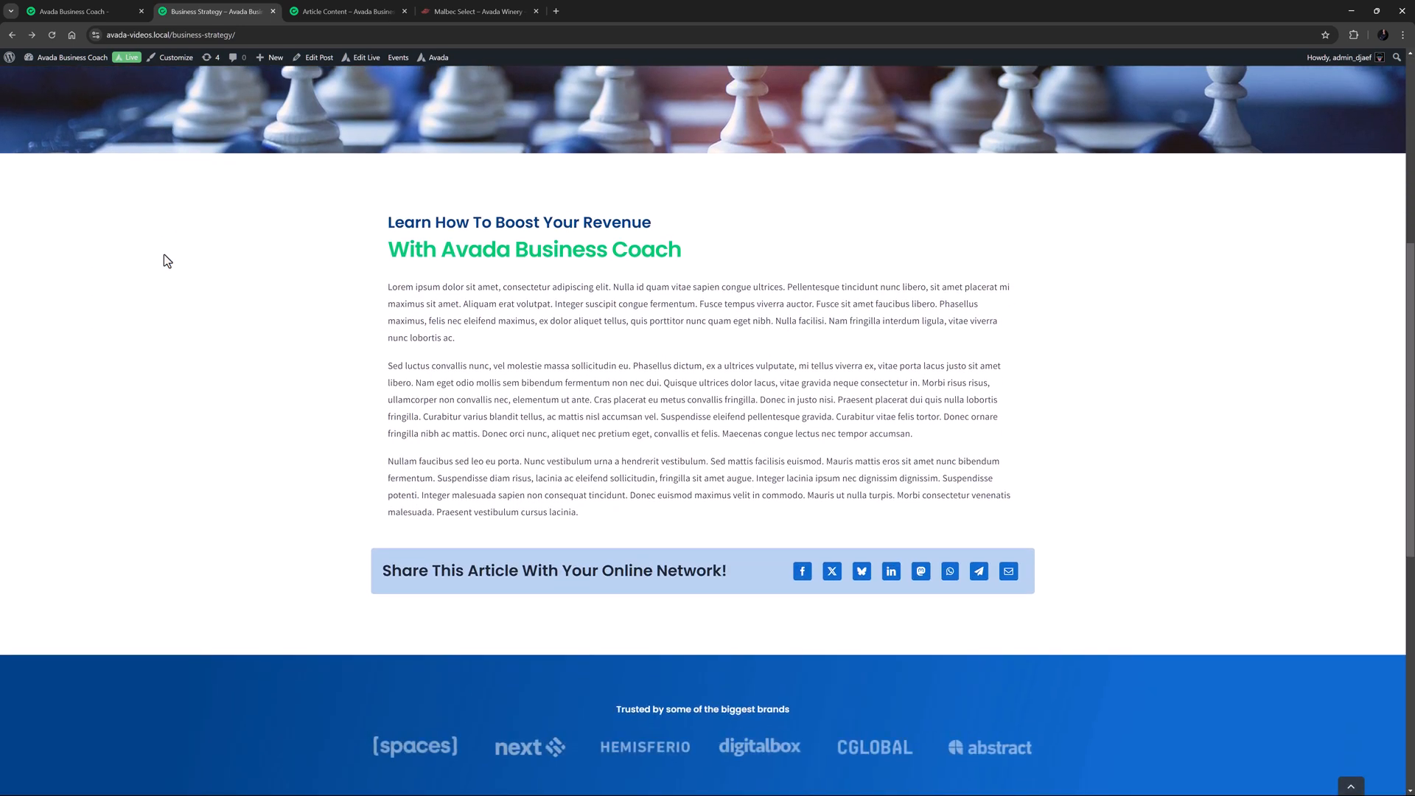